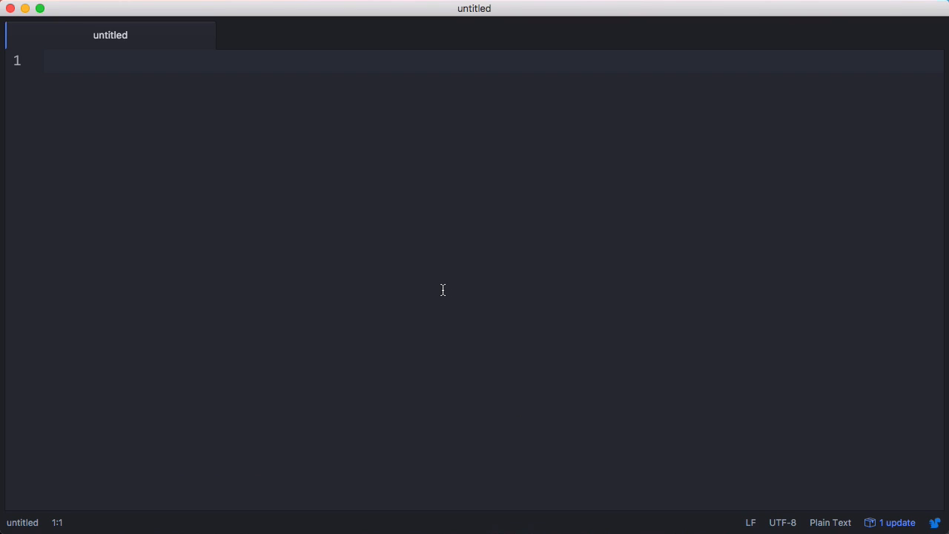
mouse_move(392, 207)
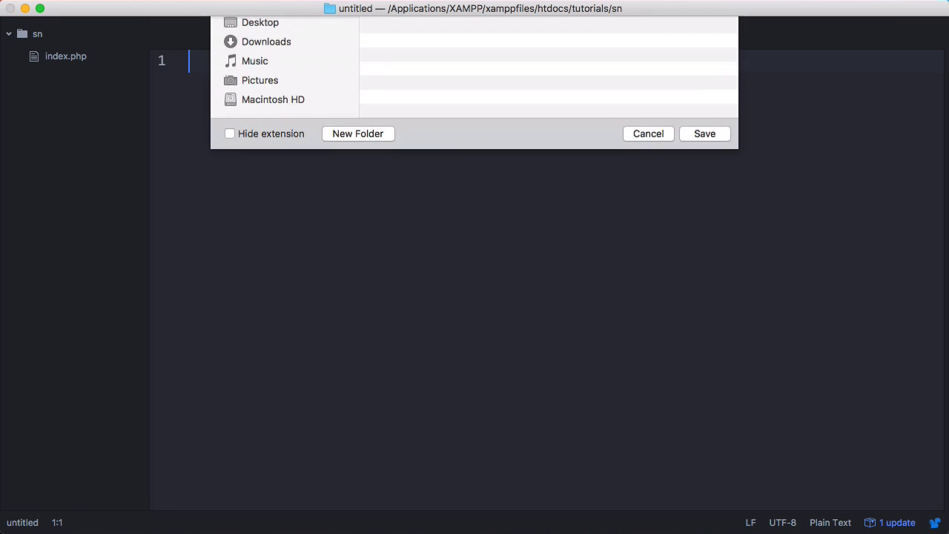
Save the untitled file as create-account.php in the tutorials/sn folder
left_click(703, 133)
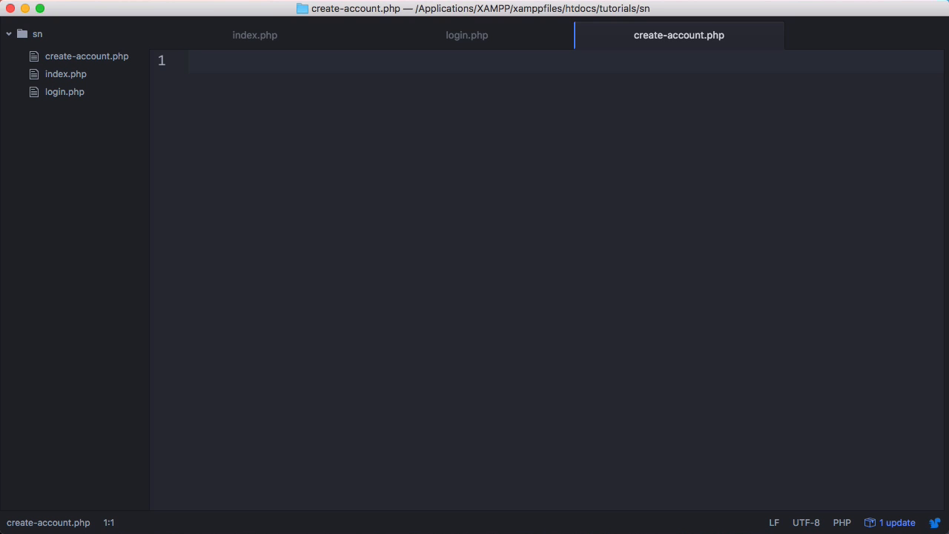
Write $pdo = new PDO('mysql:...') inside a new PHP block in create-account.php
left_click(190, 61)
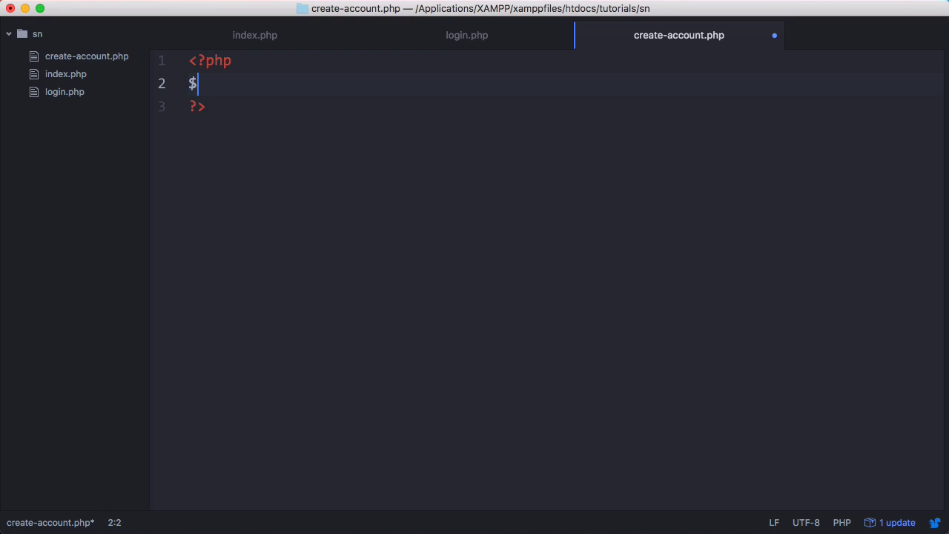
type("pdo = new PD")
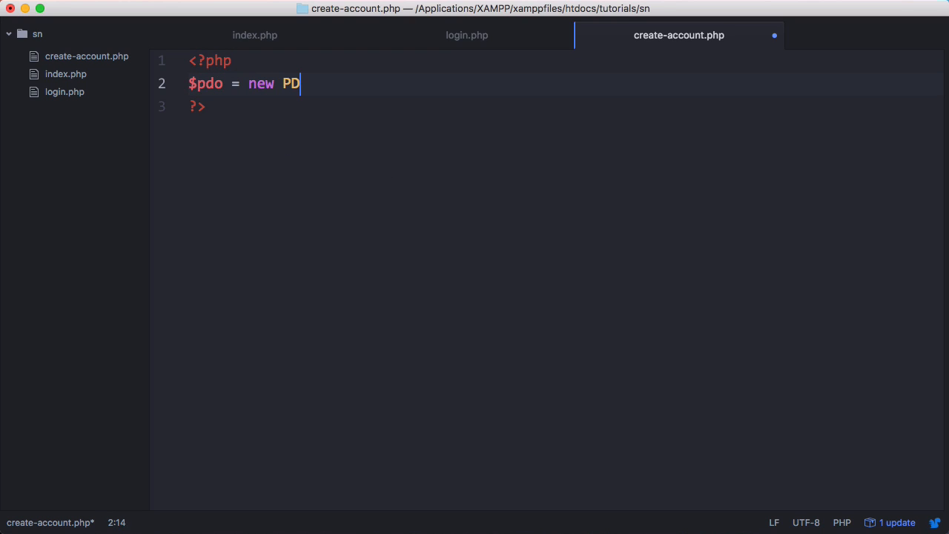
type("O();")
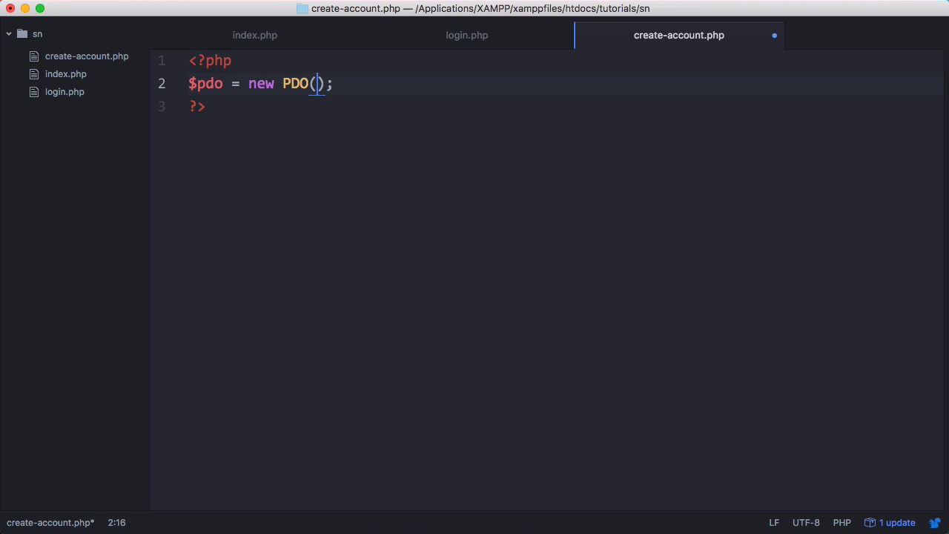
type("'")
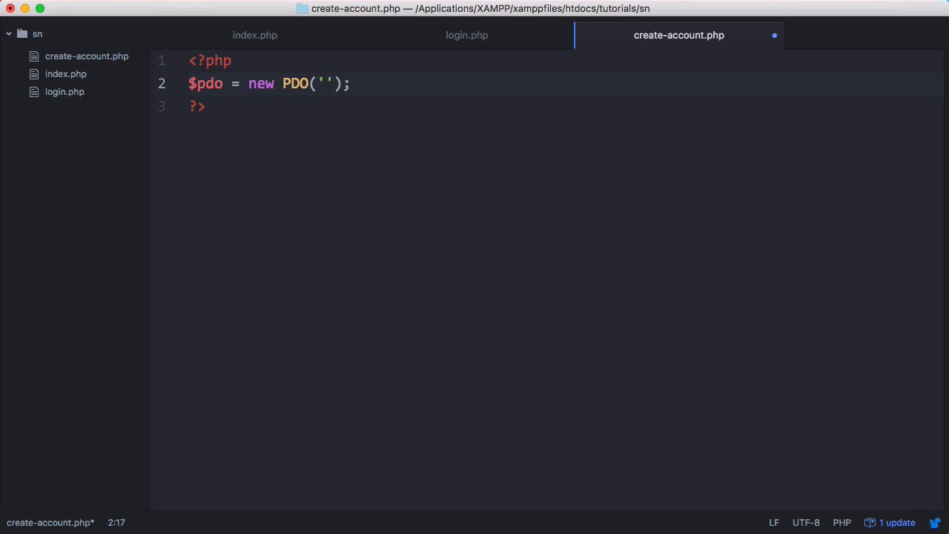
type("mysql:")
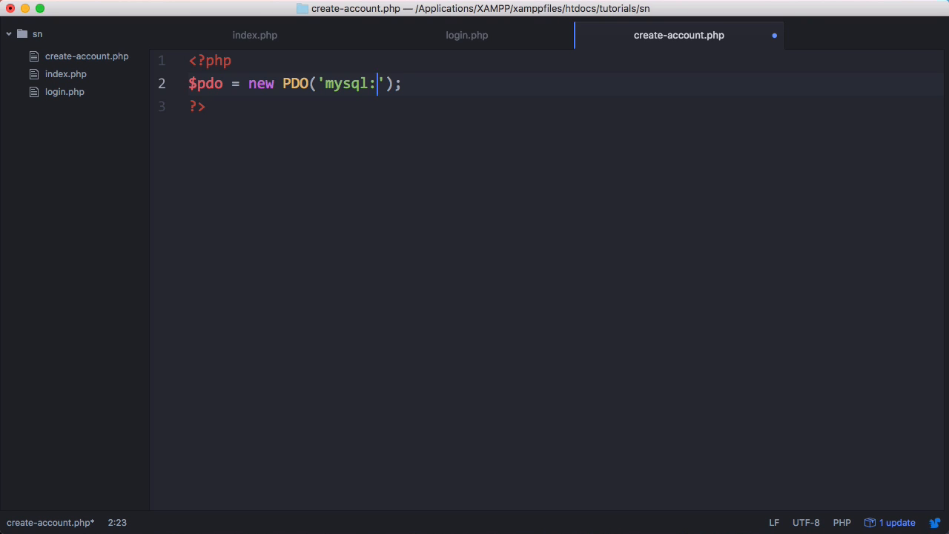
Set the DSN host to 127.0.0.1 instead of localhost and begin the dbname part
type("host=")
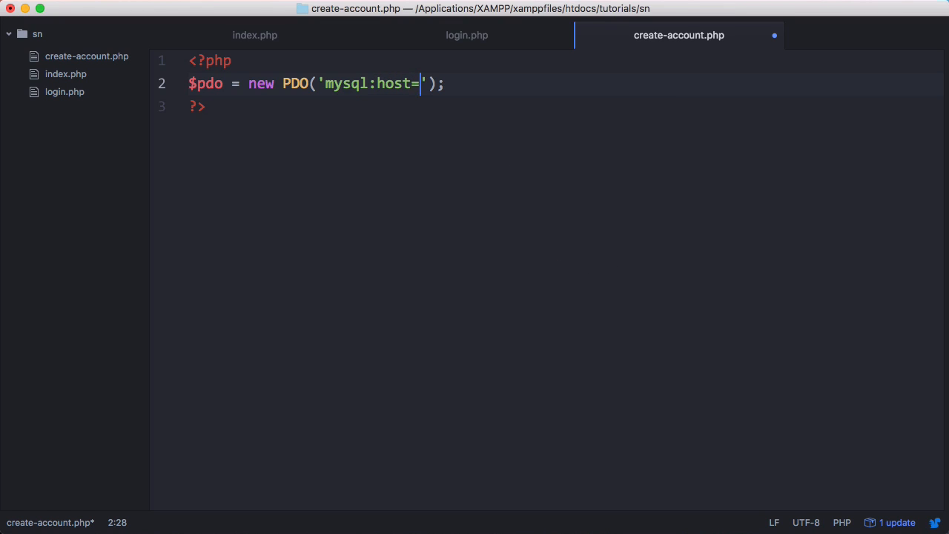
type("localhost")
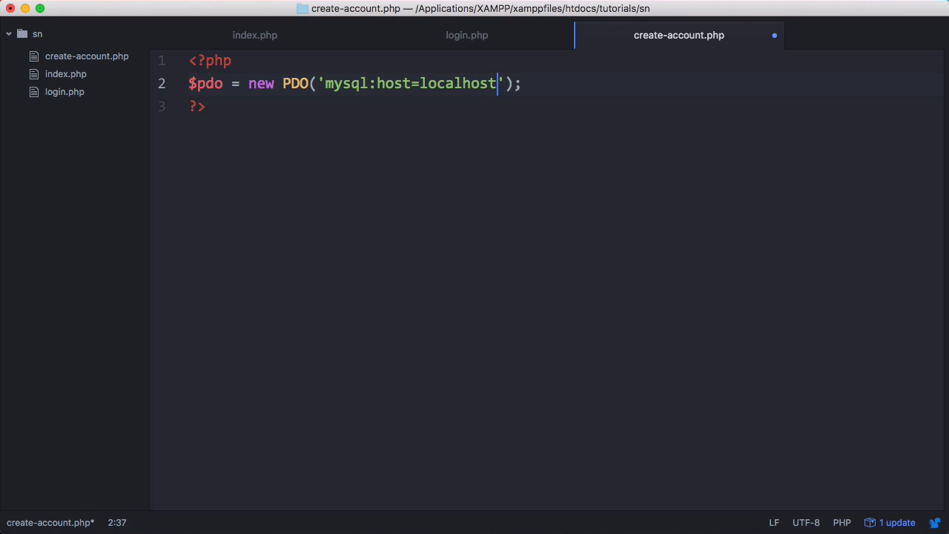
key("backspace")
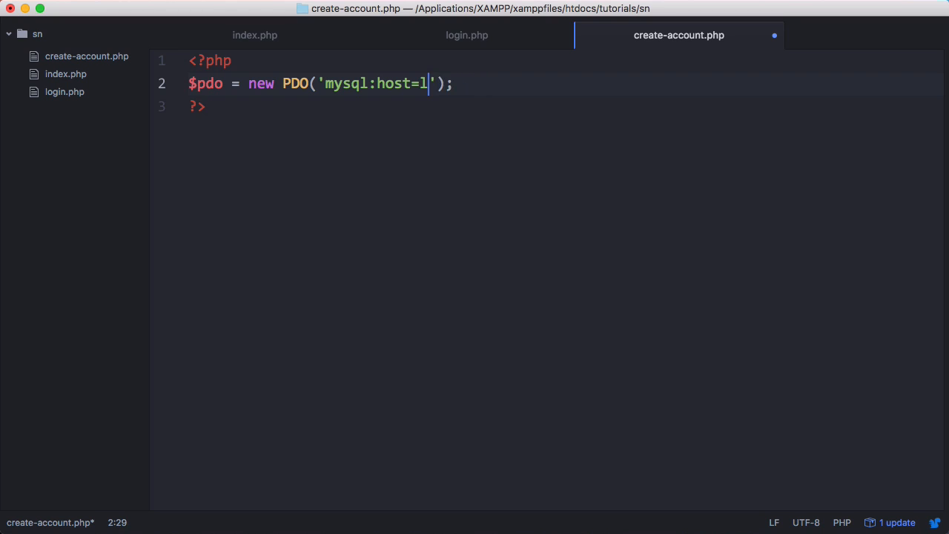
type("27.0.")
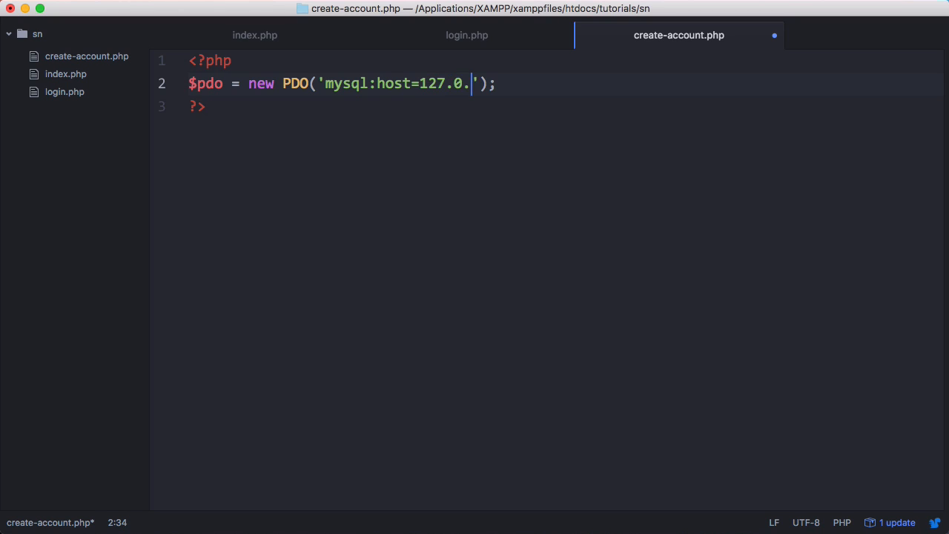
type("0.1")
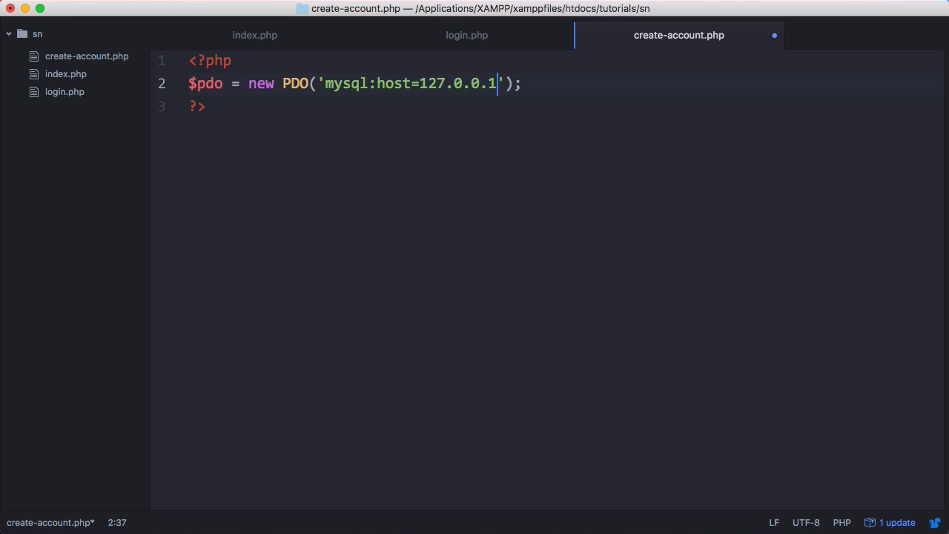
type(";db")
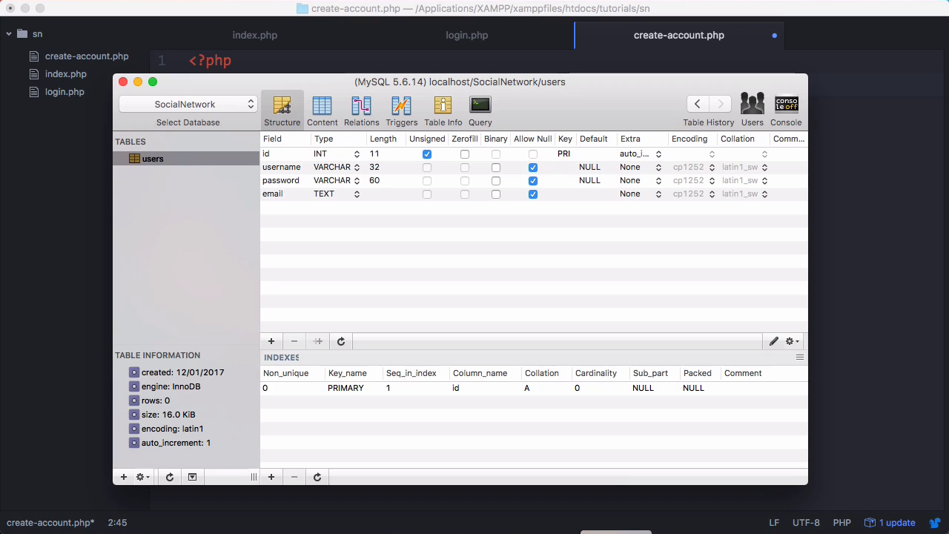
mouse_move(830, 244)
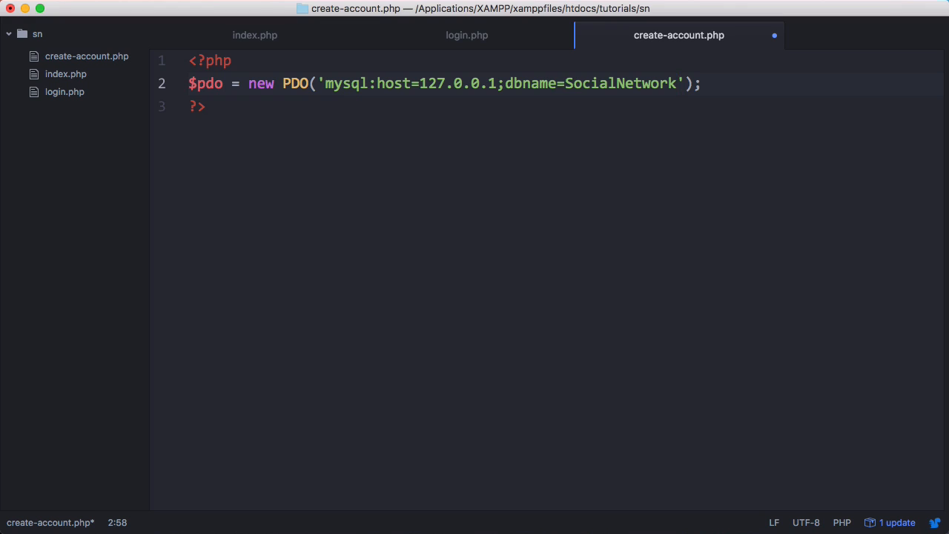
Complete the DSN with charset=utf8 and pass 'root' with an empty password
type(";charset=")
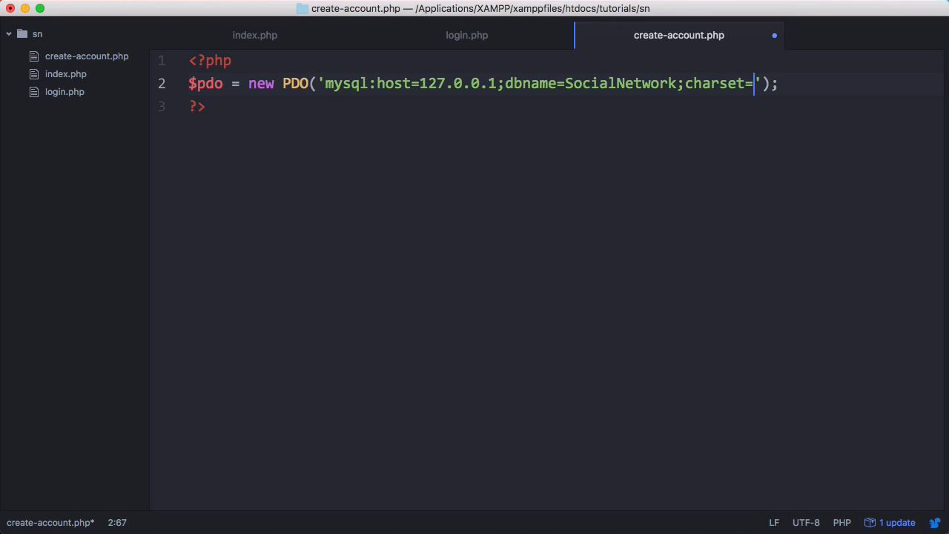
type("utf8")
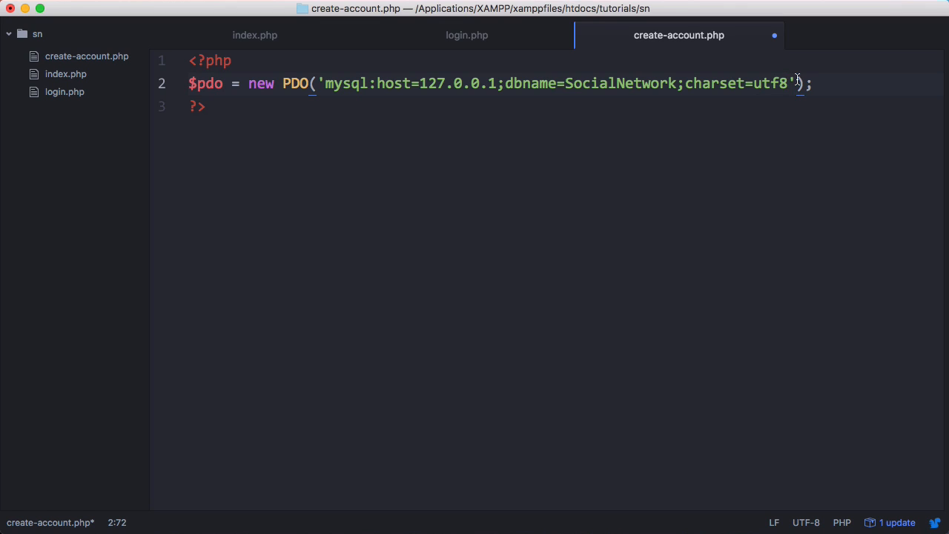
type(", 'root'")
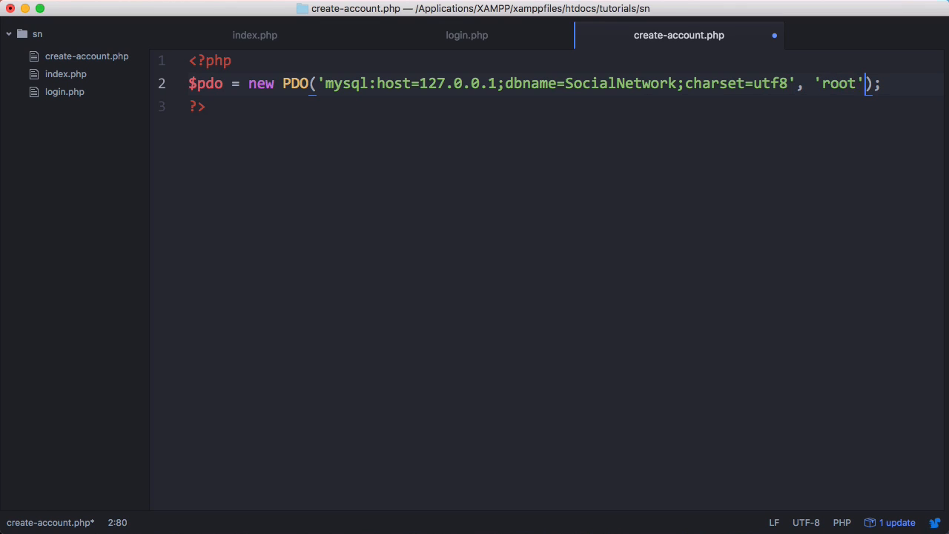
type(", ''")
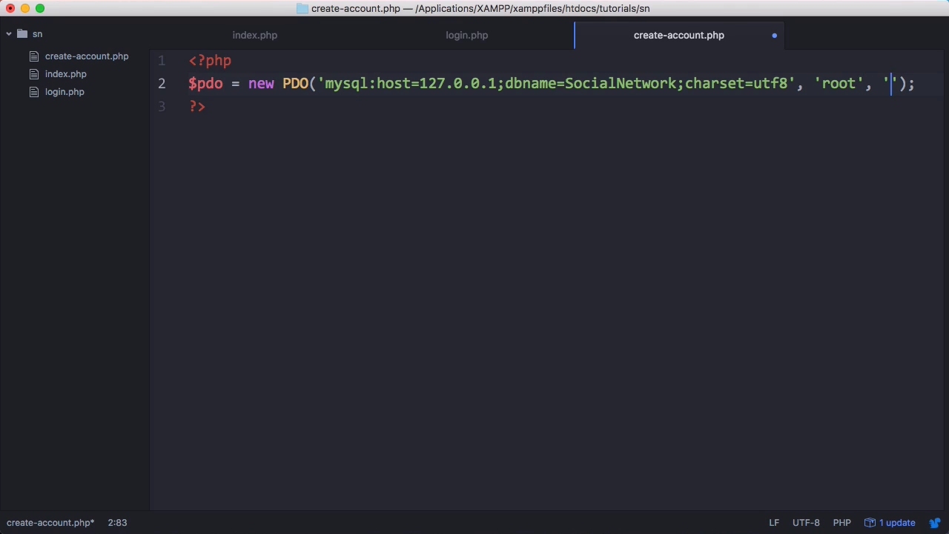
Add $pdo->setAttribute(PDO::ATTR_ERRMODE, PDO::ERRMODE_EXCEPTION);
type("$")
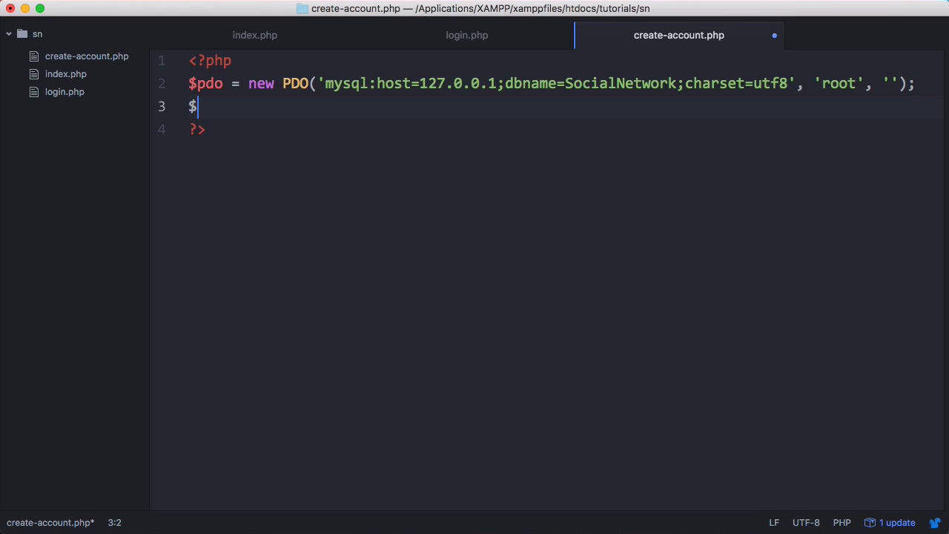
type("pdo->set")
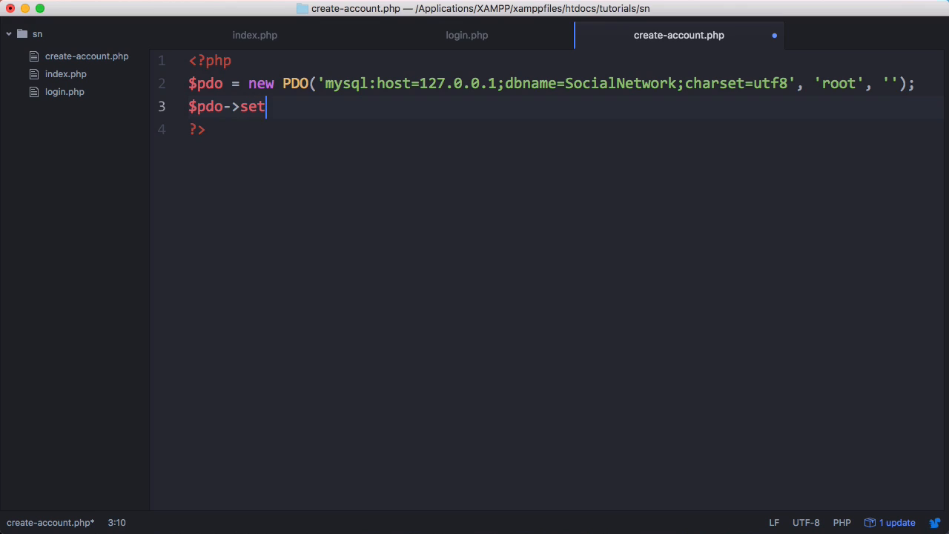
type("Attribute();")
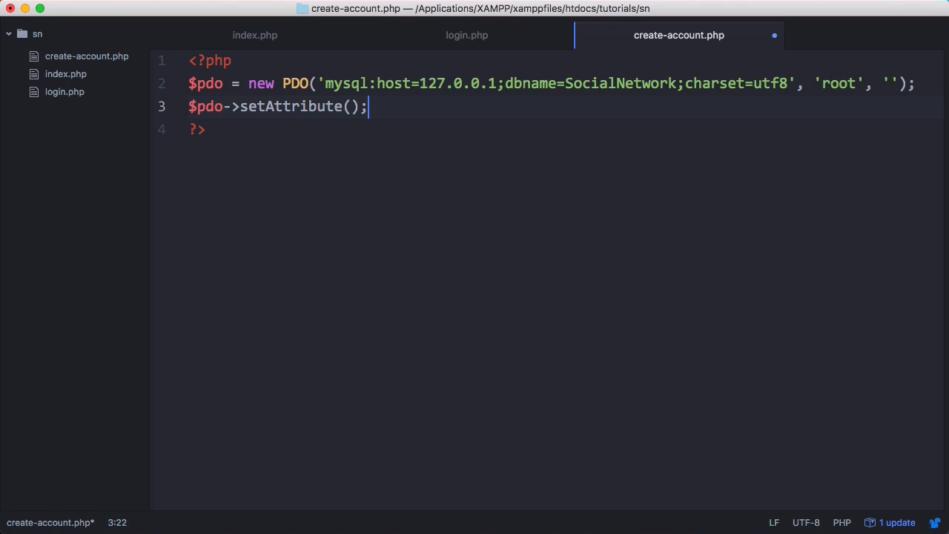
type("PDO::")
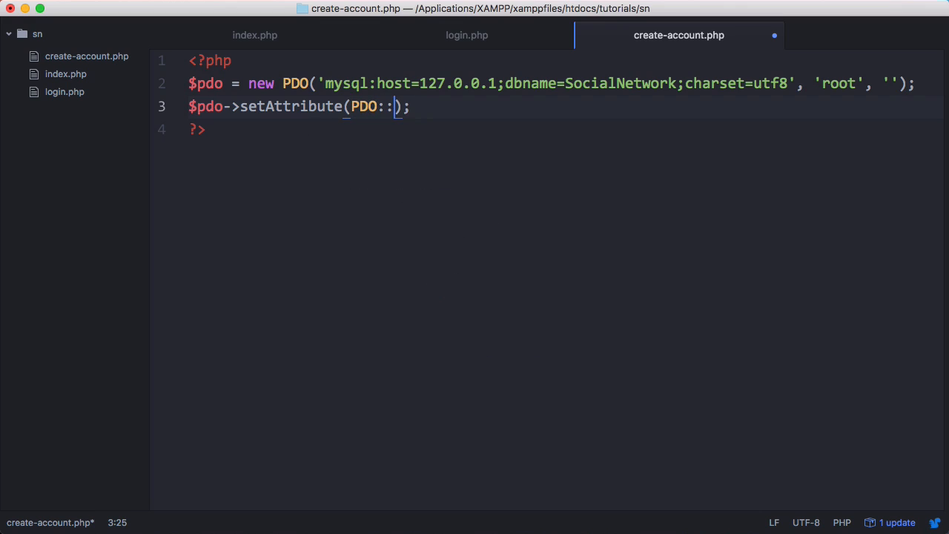
type("ATTR_ER")
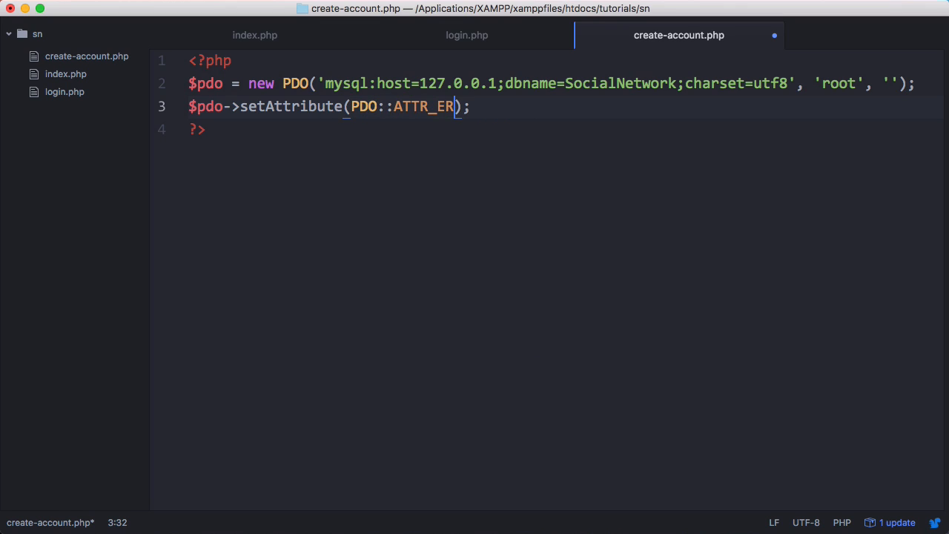
type("RMODE, P")
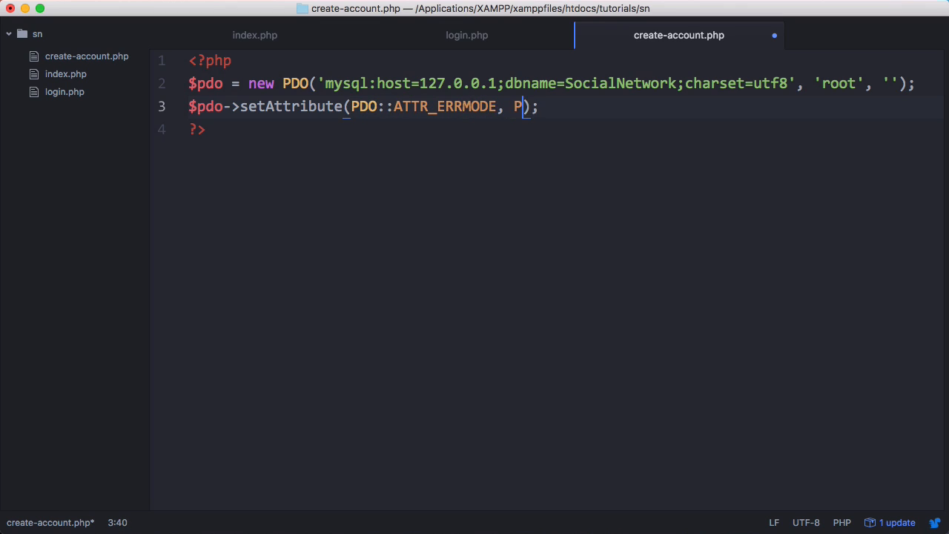
type("DO::ERRMOD")
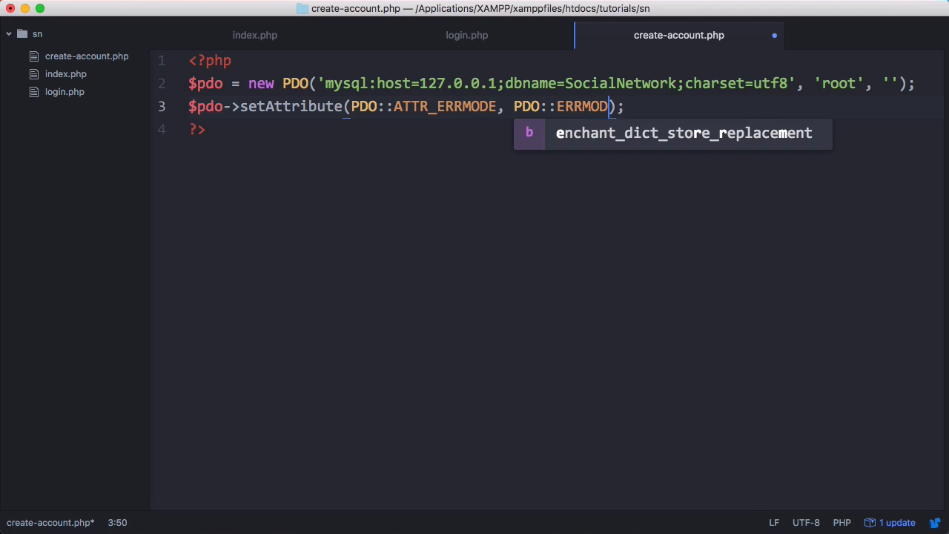
type("E_EXC")
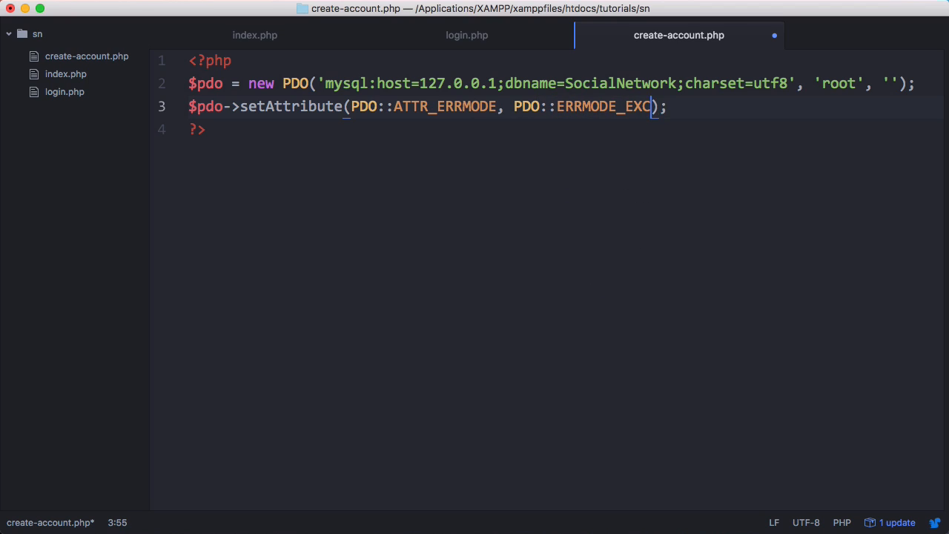
type("EPTION")
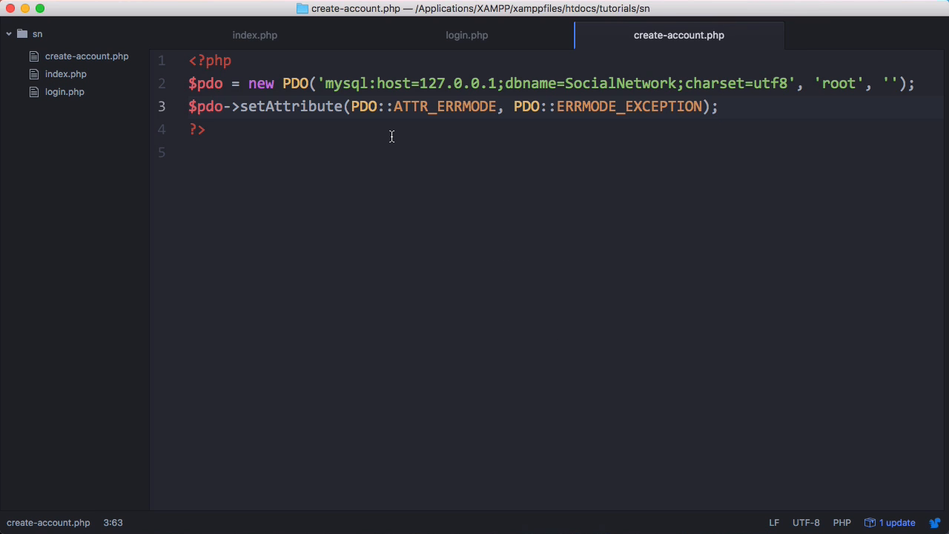
Add a Register h1 and a POST form to create-account.php with a username text input
type("<h1>Register</h1>")
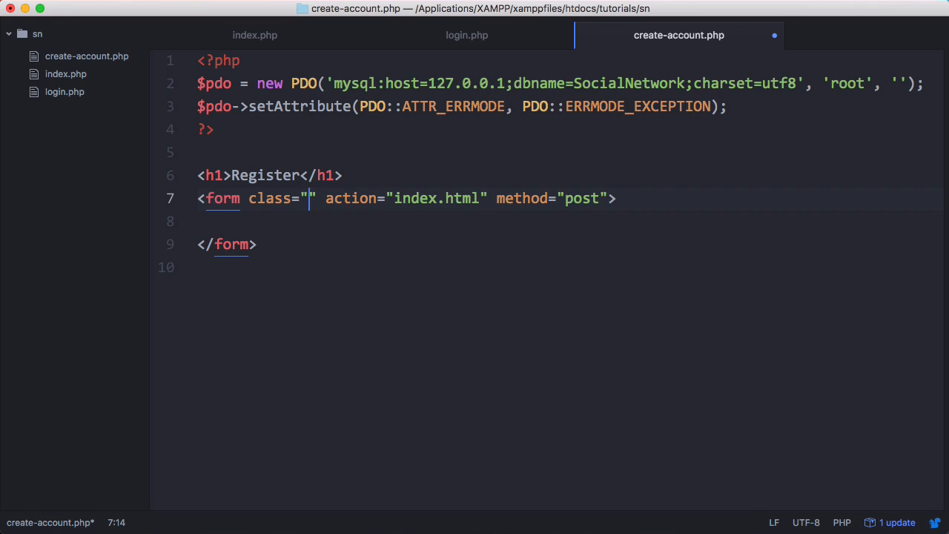
type("create-account")
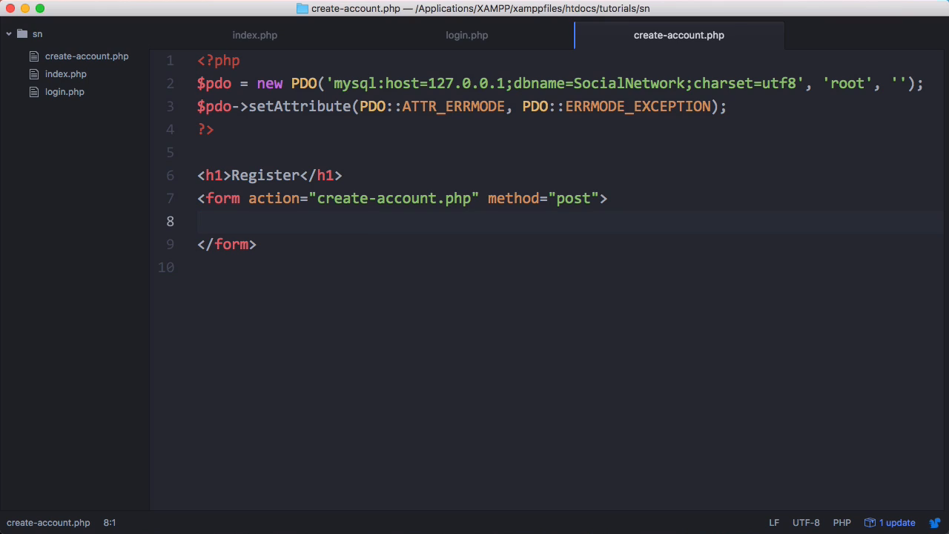
type("<input type=\"text\" name=\"\" value=\"\">")
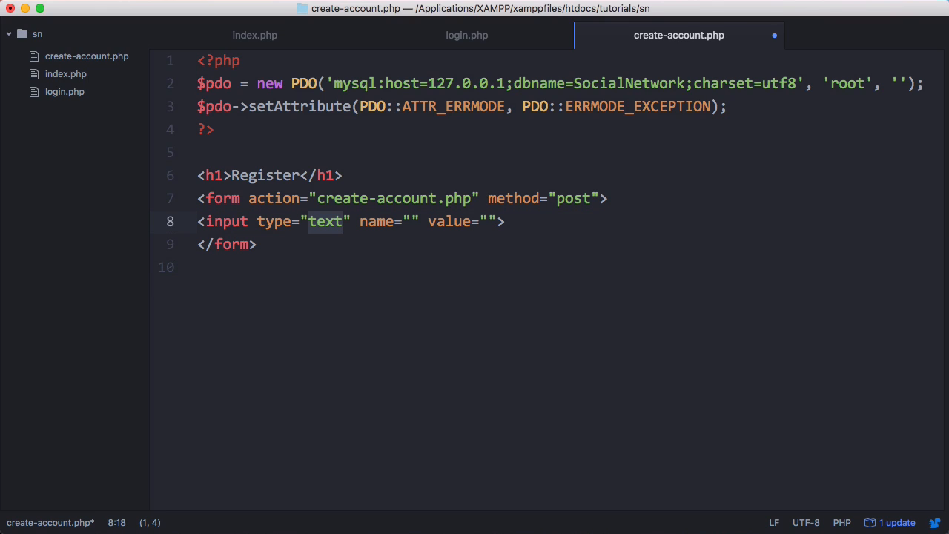
type("usera")
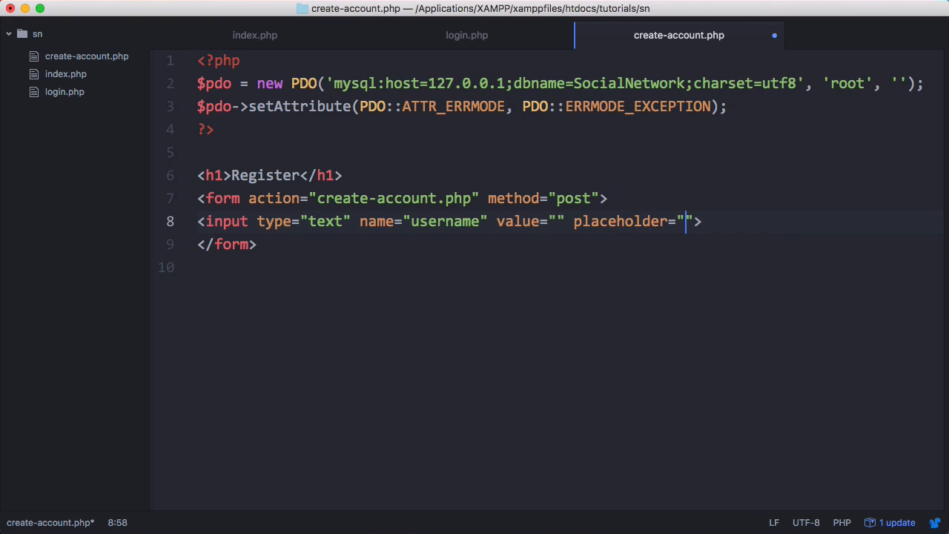
type("Username")
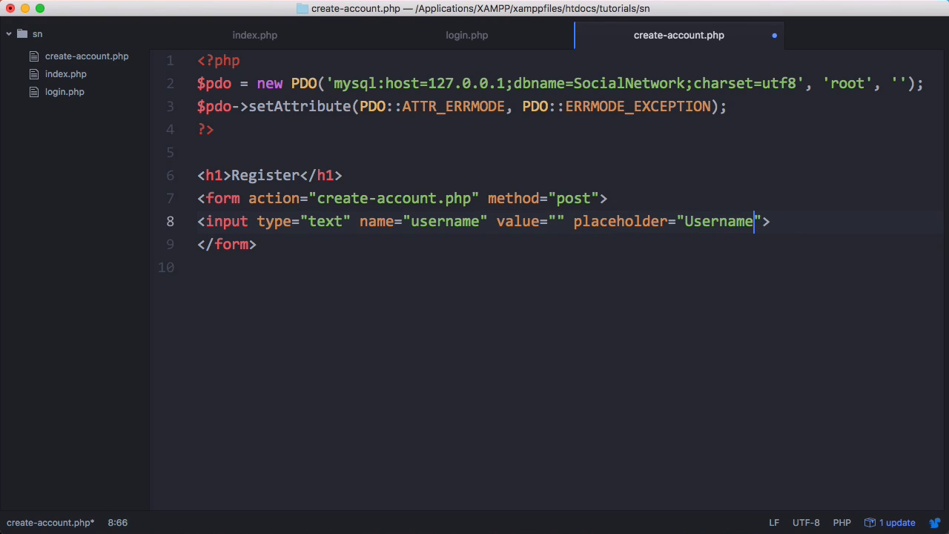
Add password and email inputs (email placeholder 'someone...') and a createaccount submit button
type("in")
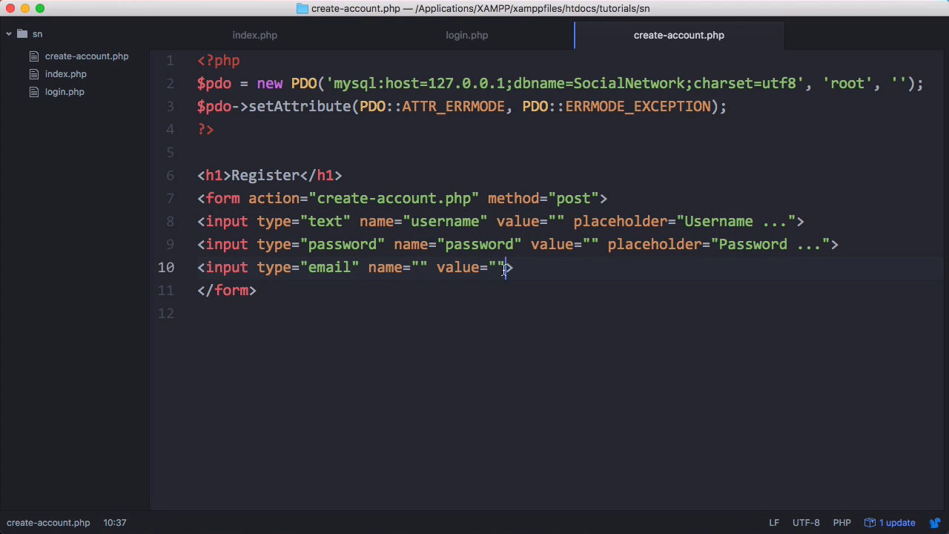
type("placeholder=\"someone@somesite.com")
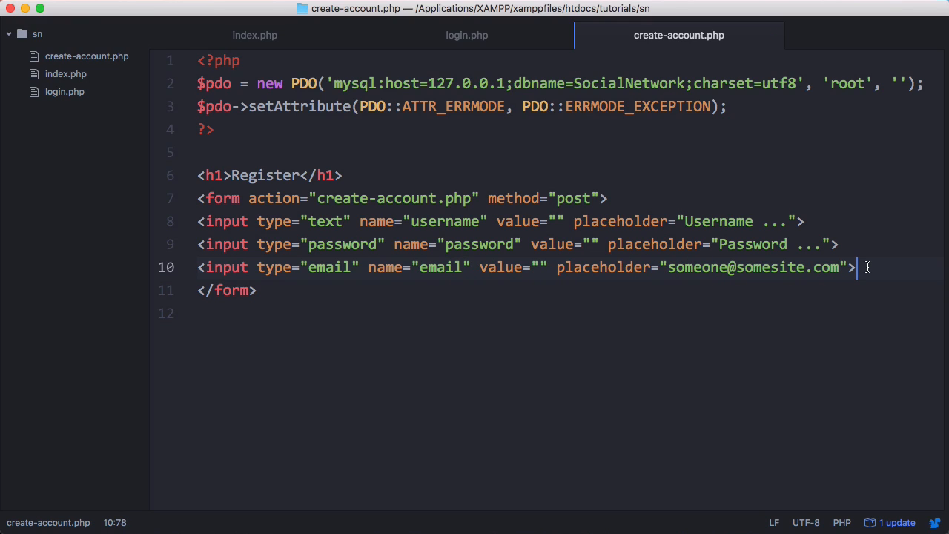
type("inpu")
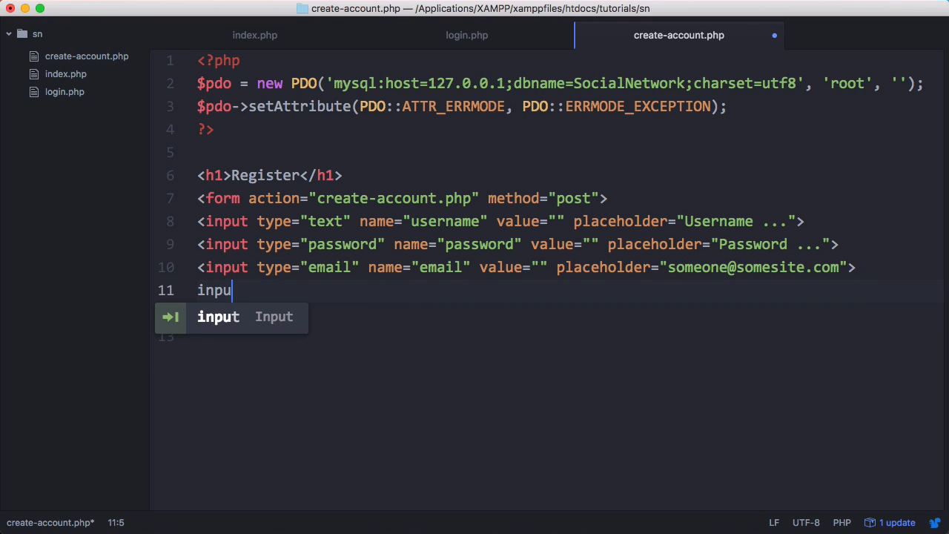
type("<input type=\"submit\" name=\"createaccount\" value=\"\">")
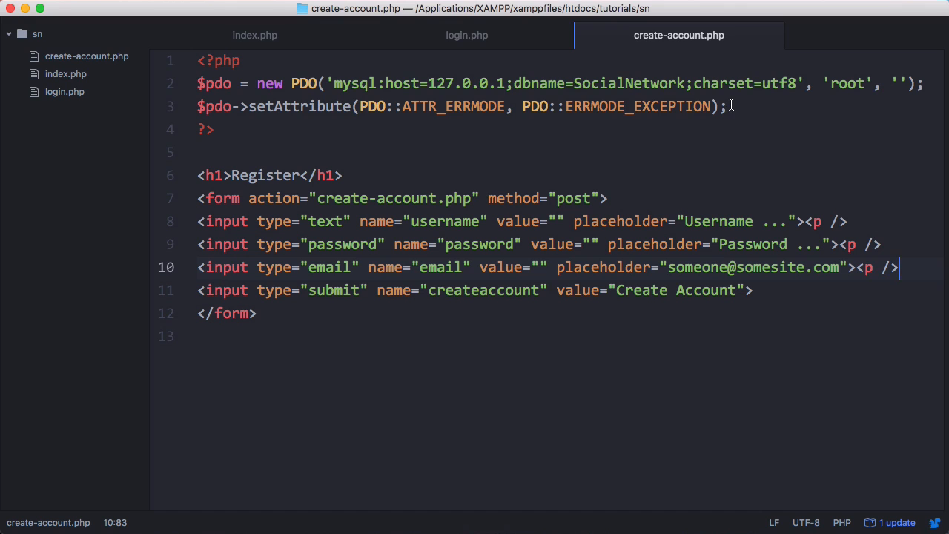
Wrap the handler in if (isset($_POST['createaccount'])) and assign $username, $password, $email from $_POST
type("if (isset )")
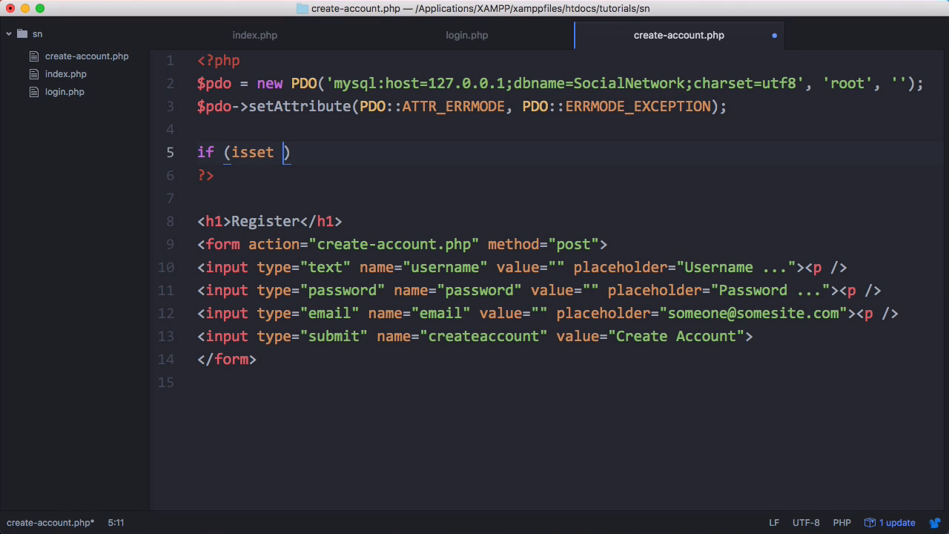
type("($_PO")
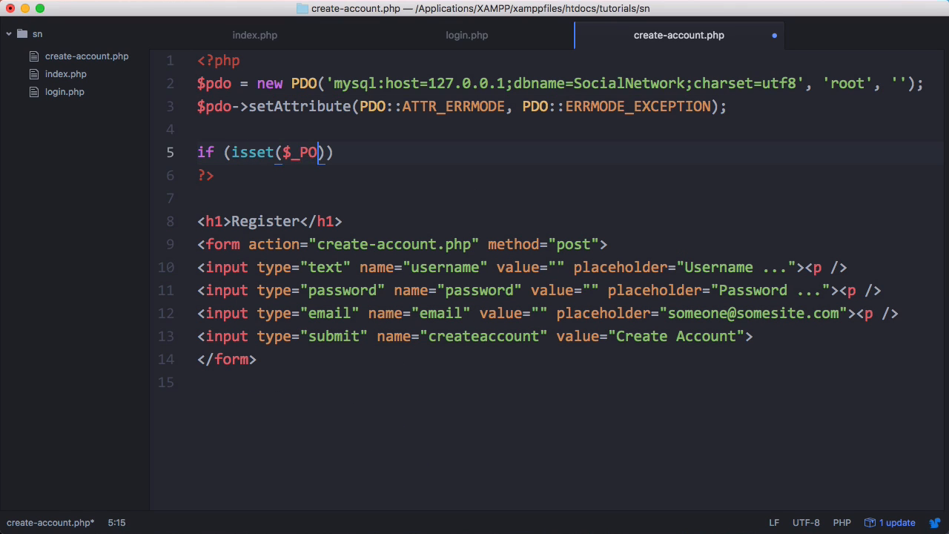
type("ST[")
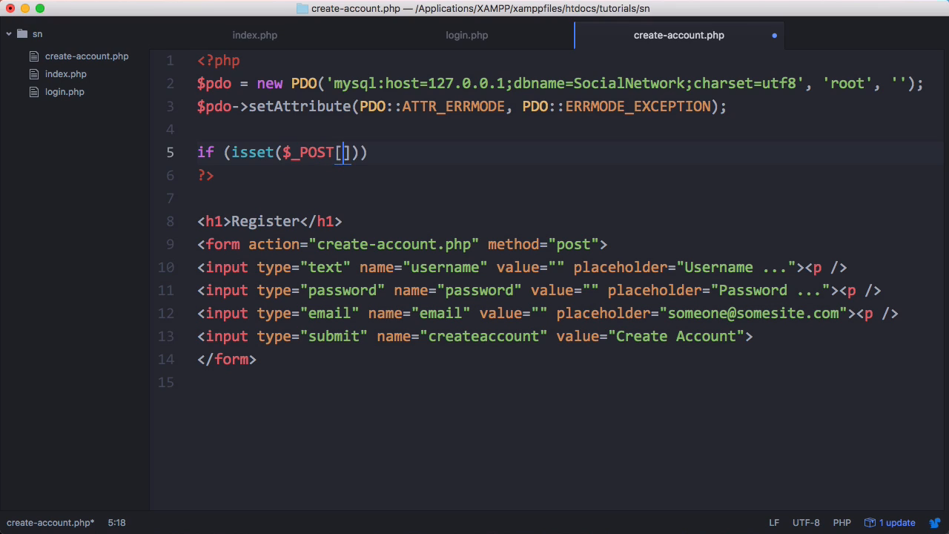
type("'cr'")
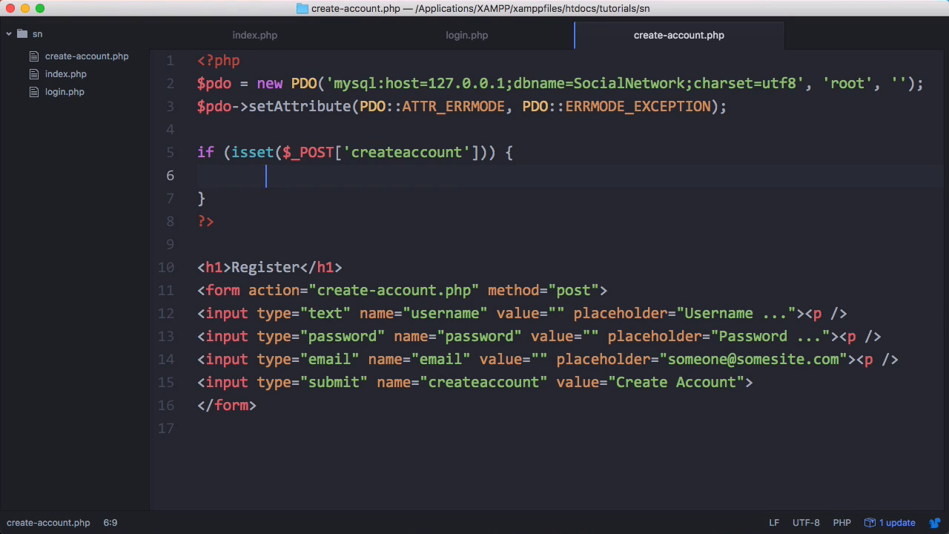
type("$username = $_POST['username'];")
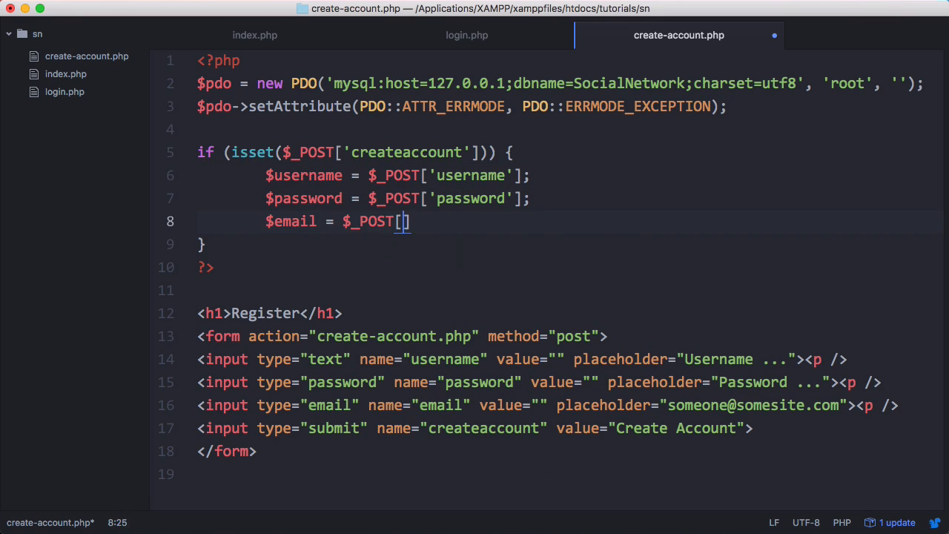
type("'email'")
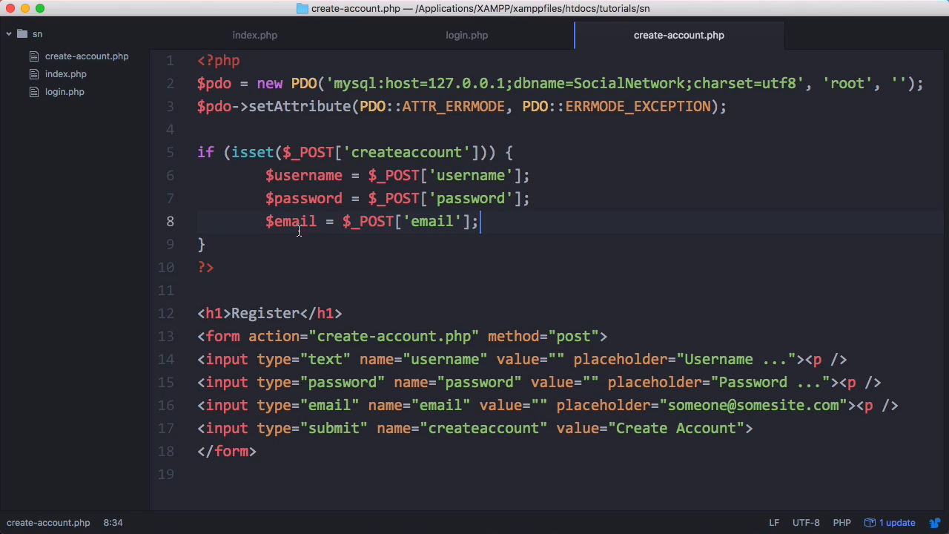
mouse_move(228, 118)
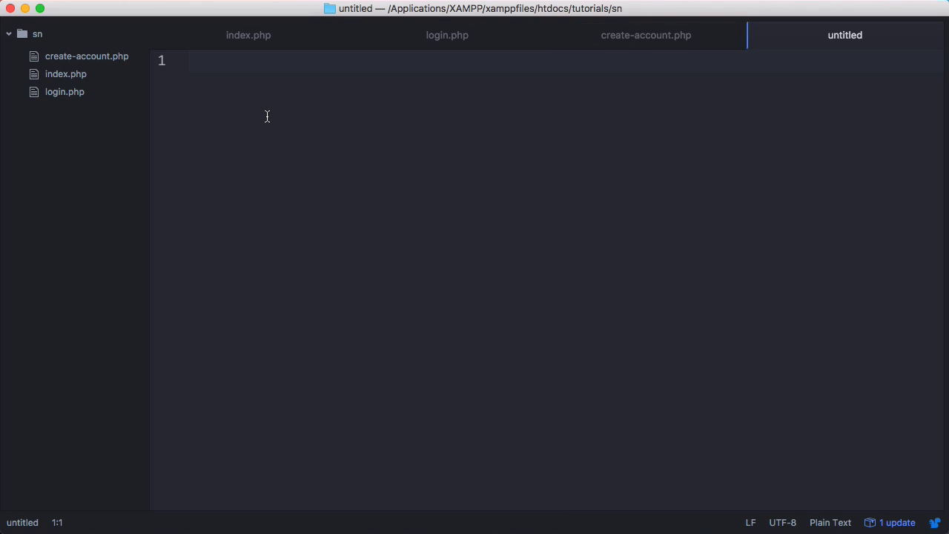
Save the new file as DB.php inside a newly created classes folder
key("cmd+s")
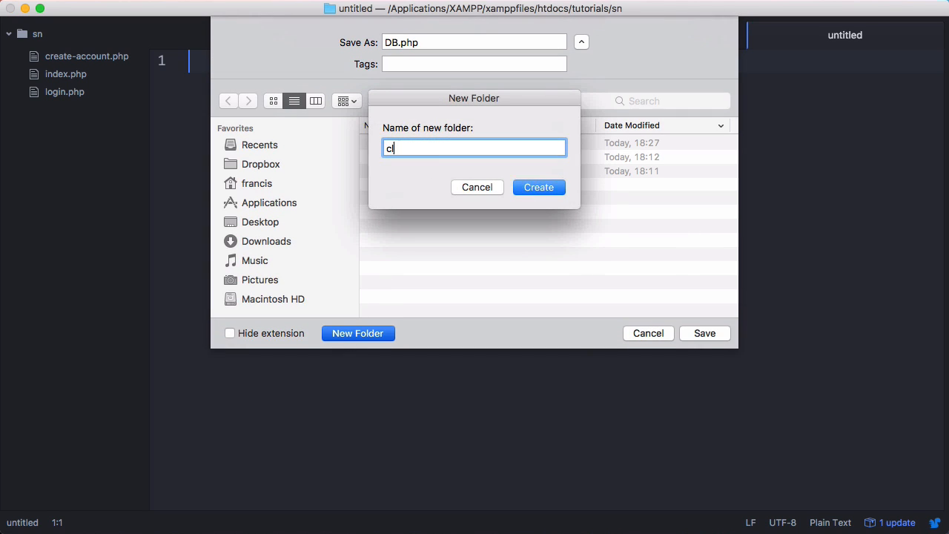
left_click(477, 187)
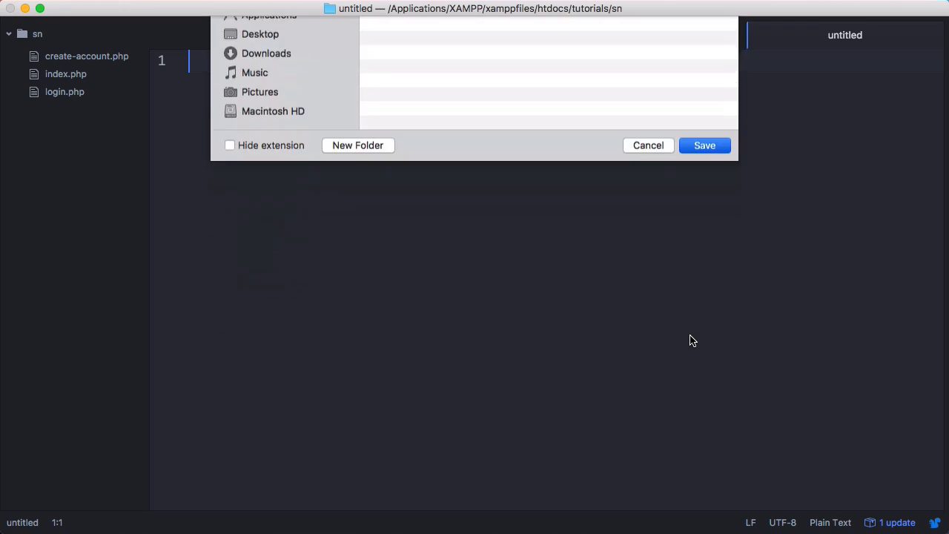
left_click(703, 146)
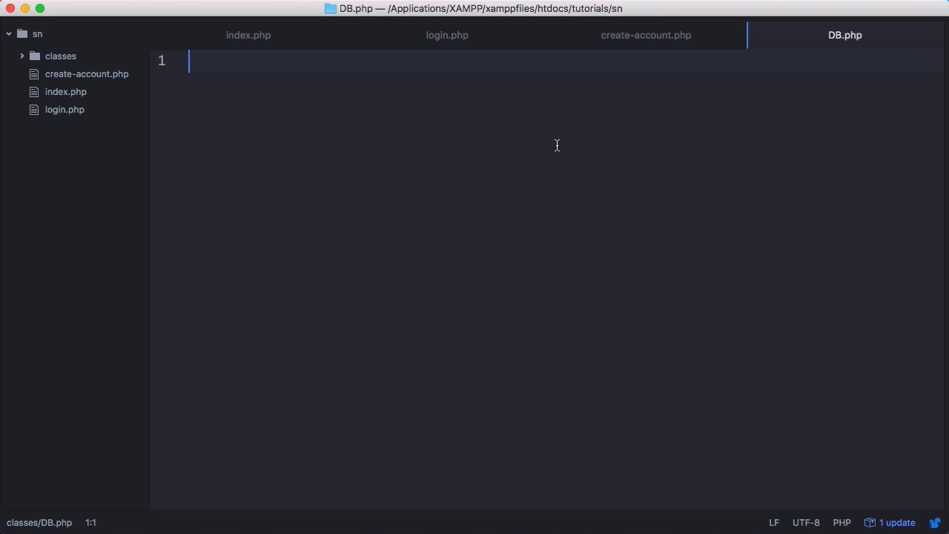
Define class DB with a private static function connect() in DB.php
type("class DB {")
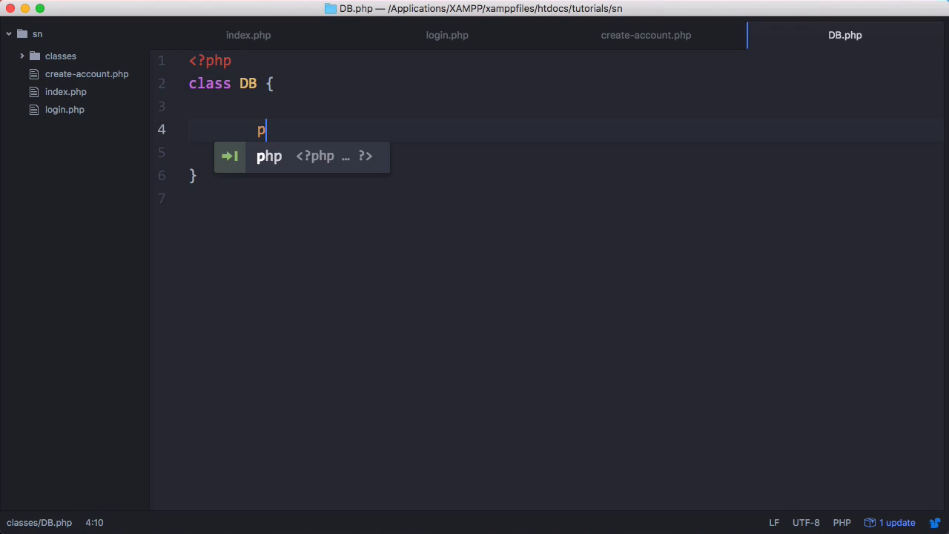
type("rivate staic function co")
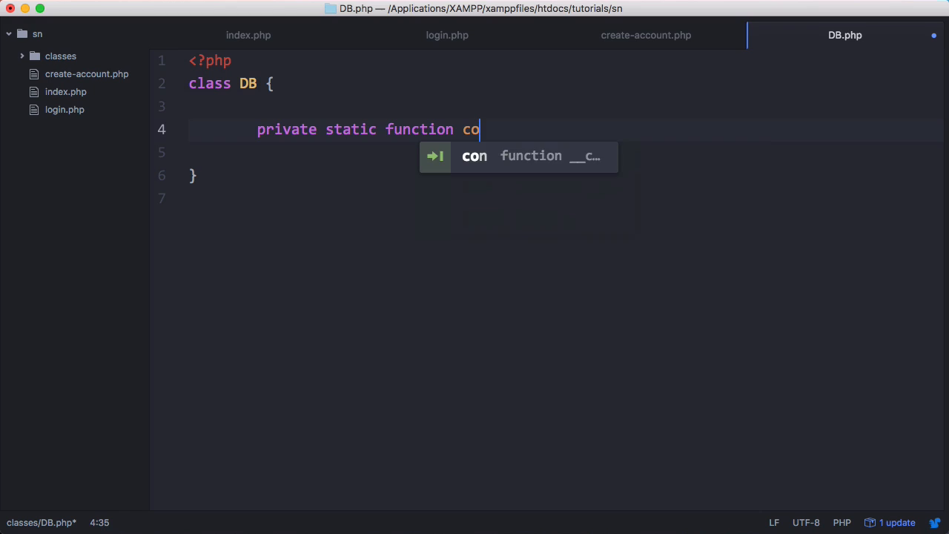
type("nnect() {}")
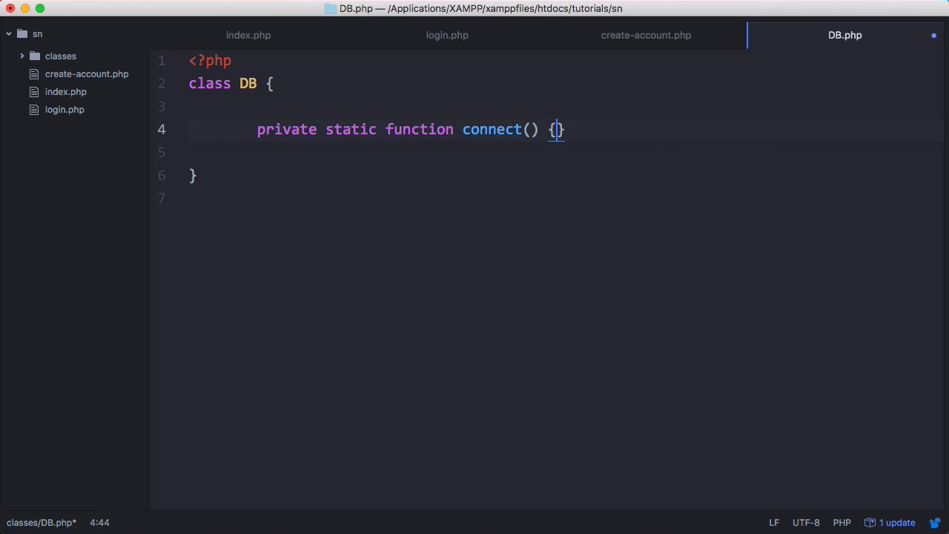
Move the PDO setup lines from create-account.php into connect() and return $pdo
left_click(645, 36)
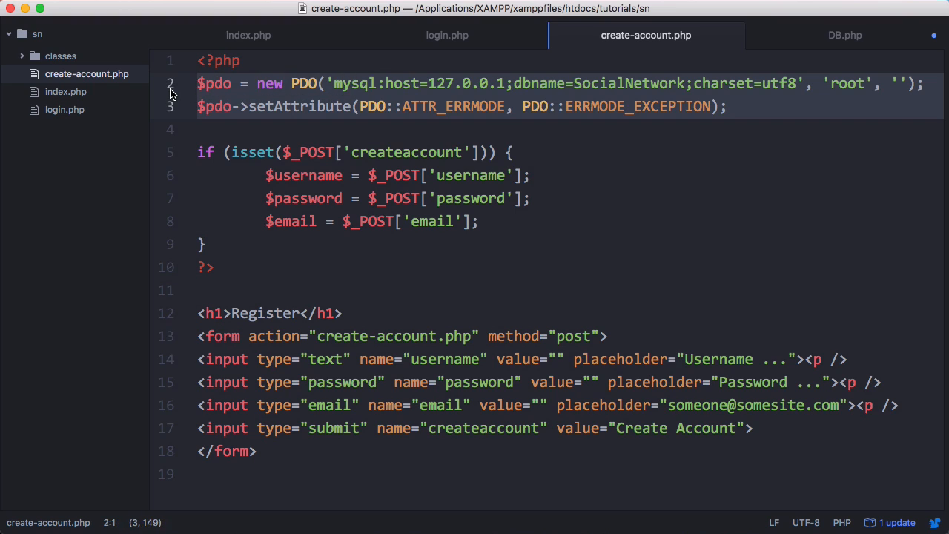
left_click(845, 36)
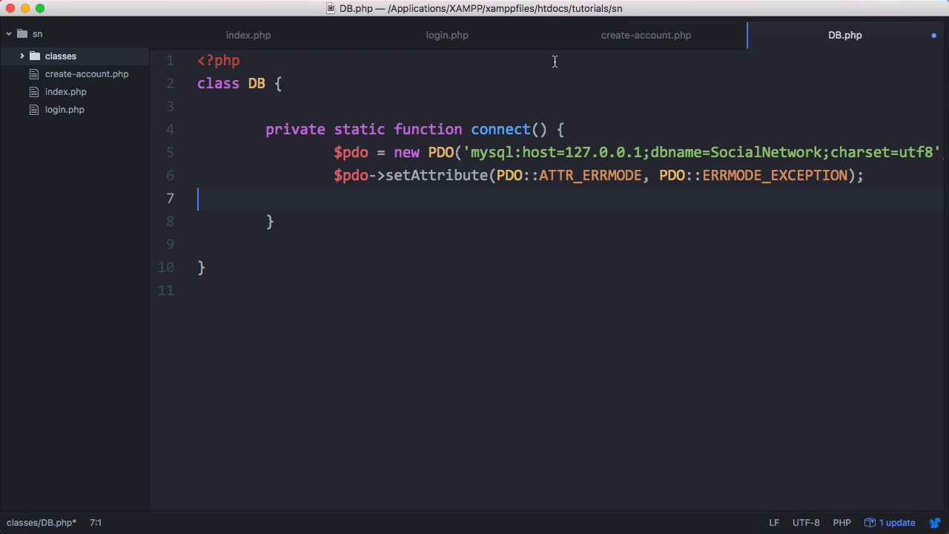
type("return pdo;")
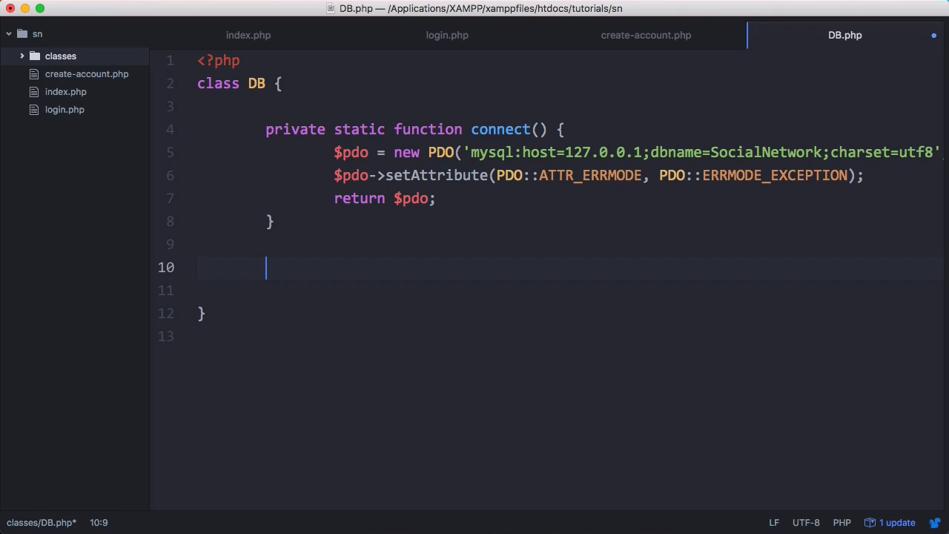
Add public static function query() that prepares the statement via self::connect()->prepare()
type("public")
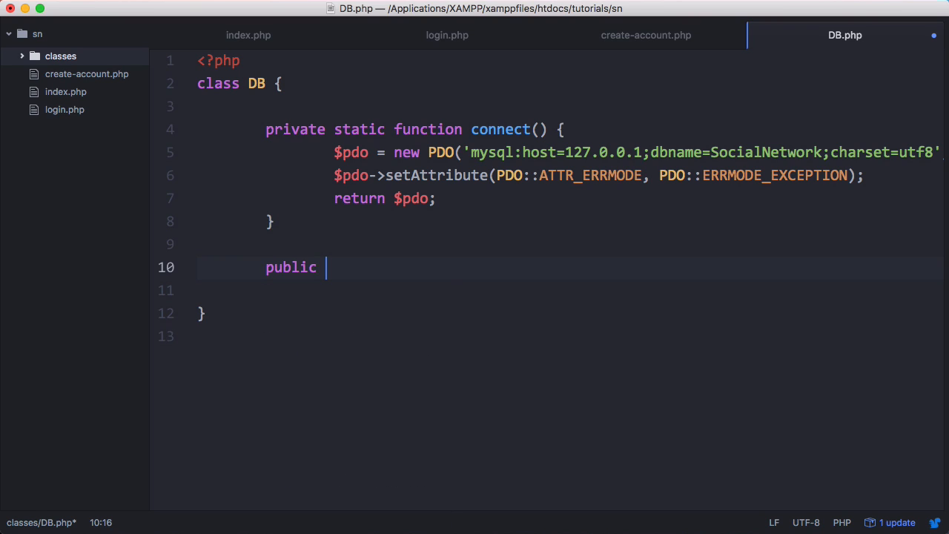
type("static function query")
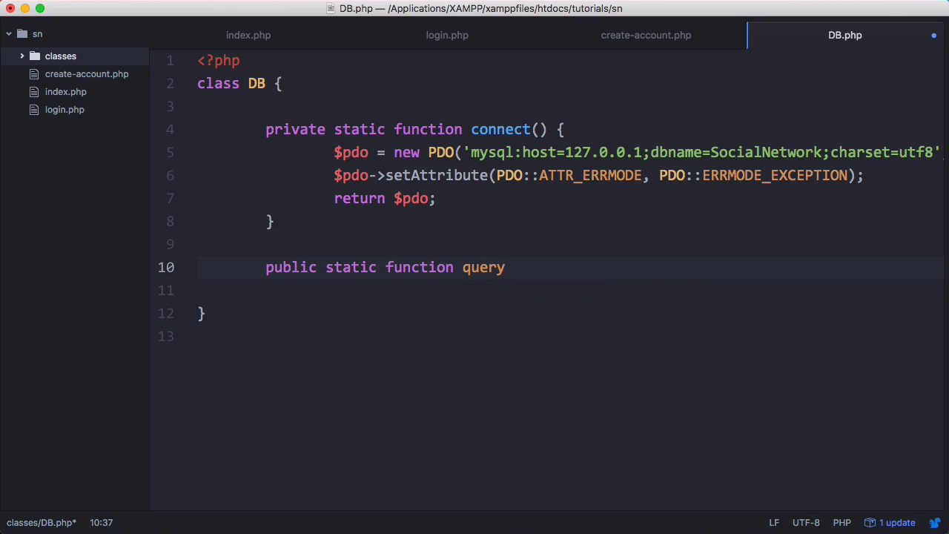
type("() {")
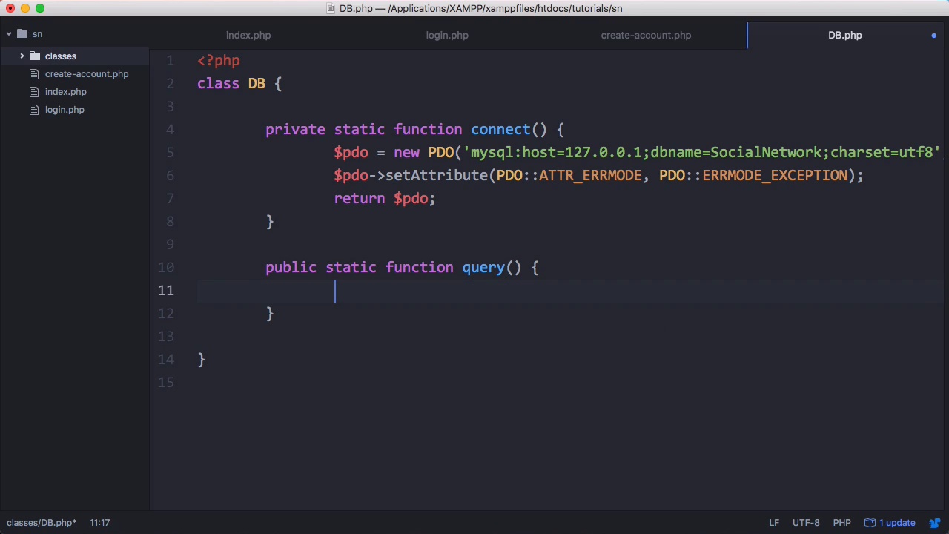
key("cmd+s")
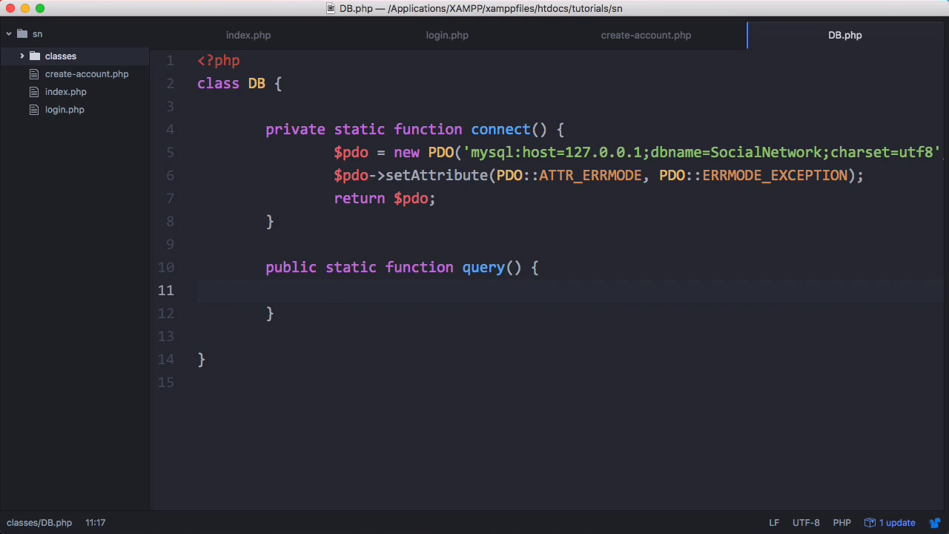
left_click(335, 289)
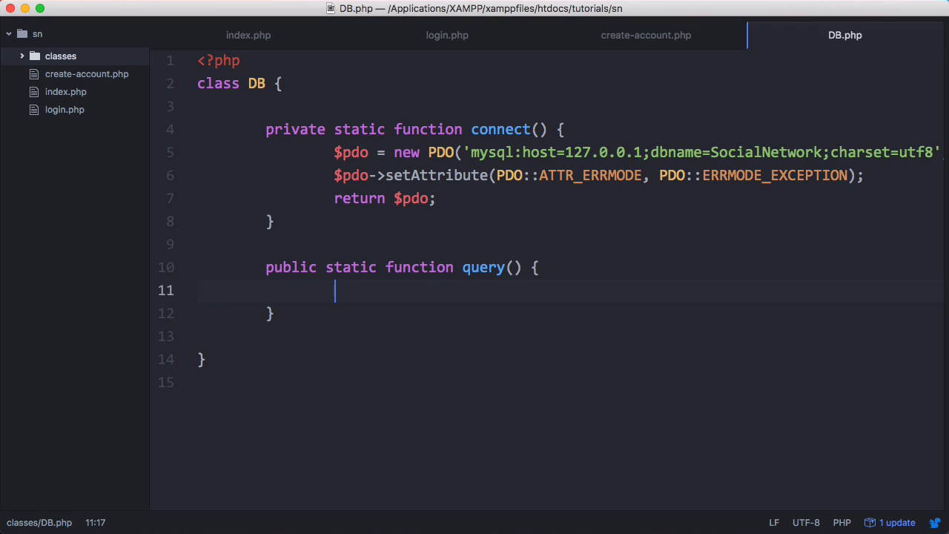
type("$statement = self::")
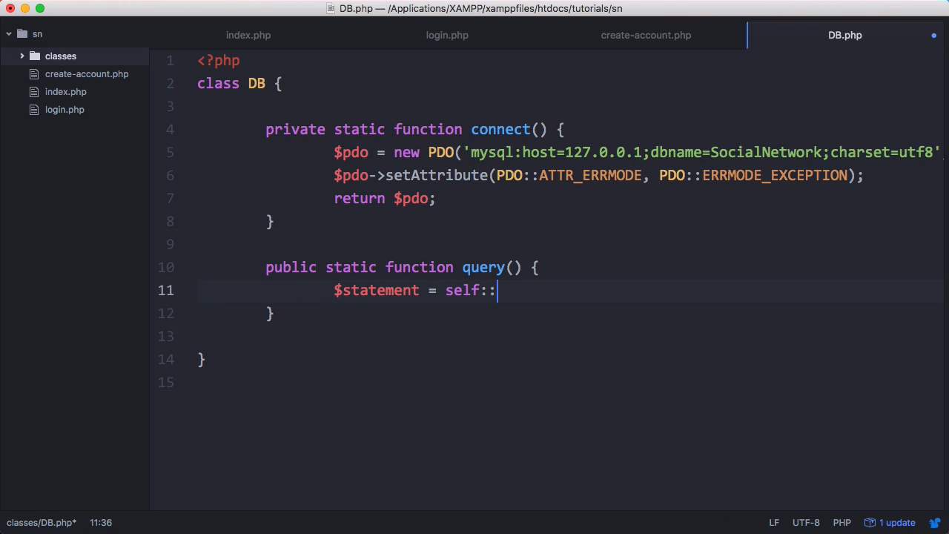
type("connect()->prepare()")
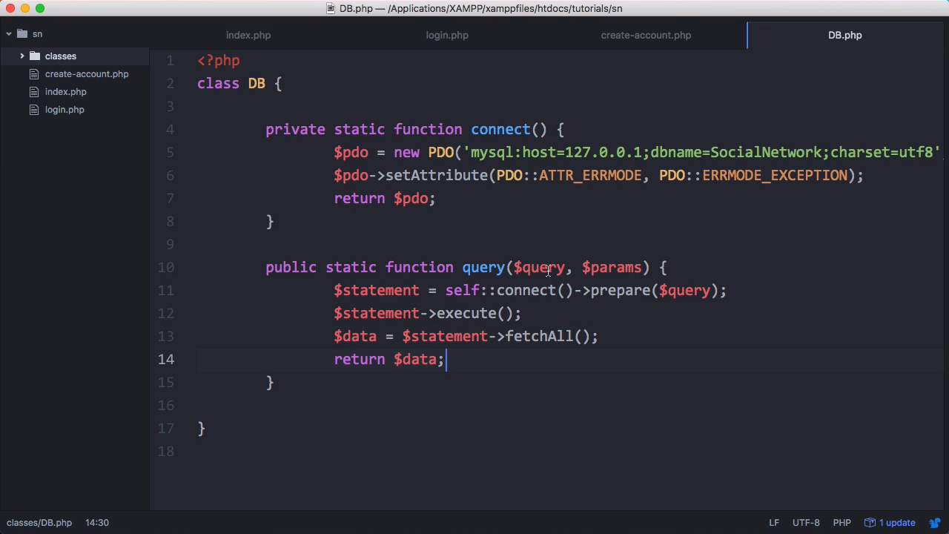
mouse_move(600, 272)
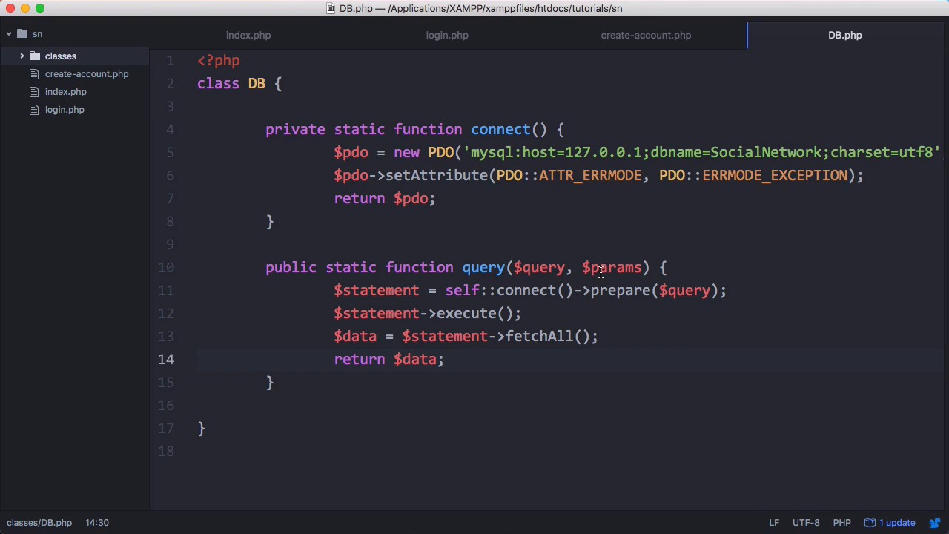
mouse_move(482, 294)
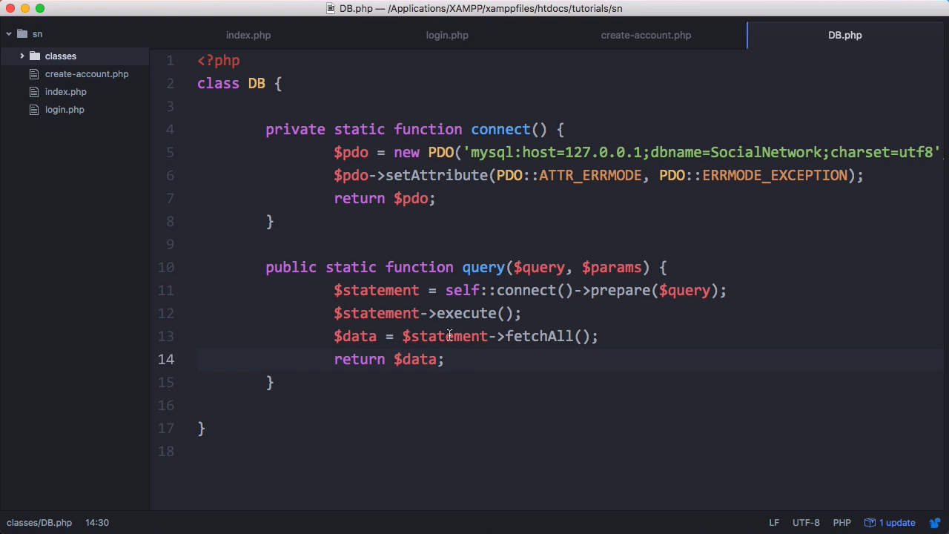
mouse_move(645, 35)
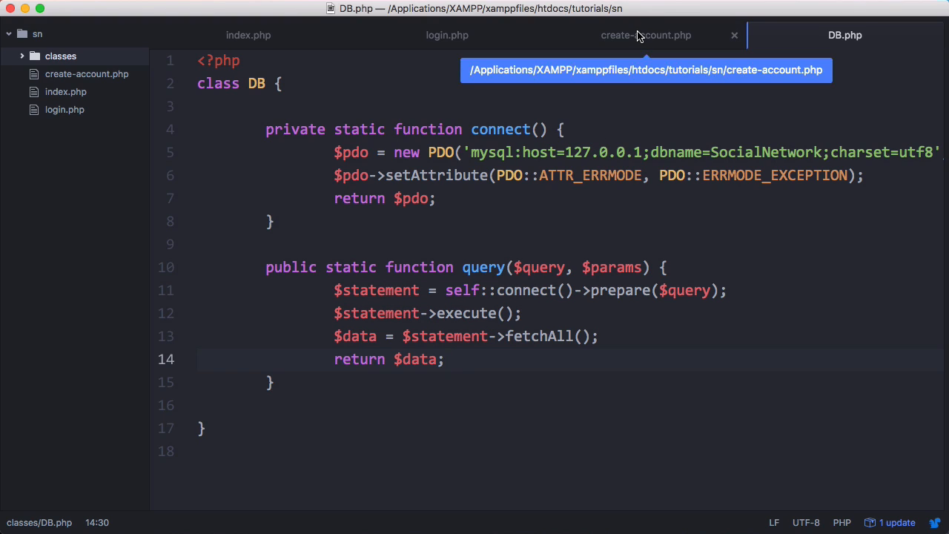
Include classes/DB.php at the top of create-account.php and begin a DB call in the if block
left_click(645, 35)
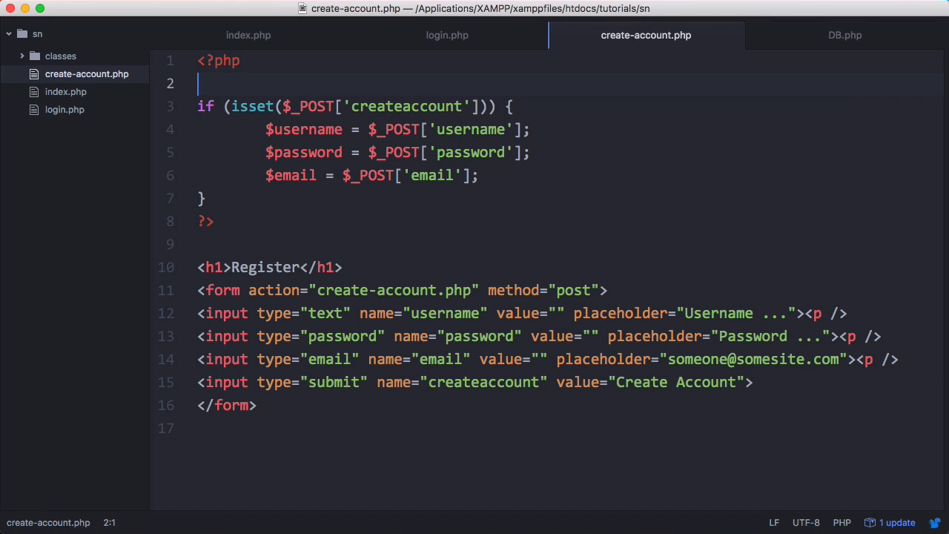
type("include('classes/DB.');")
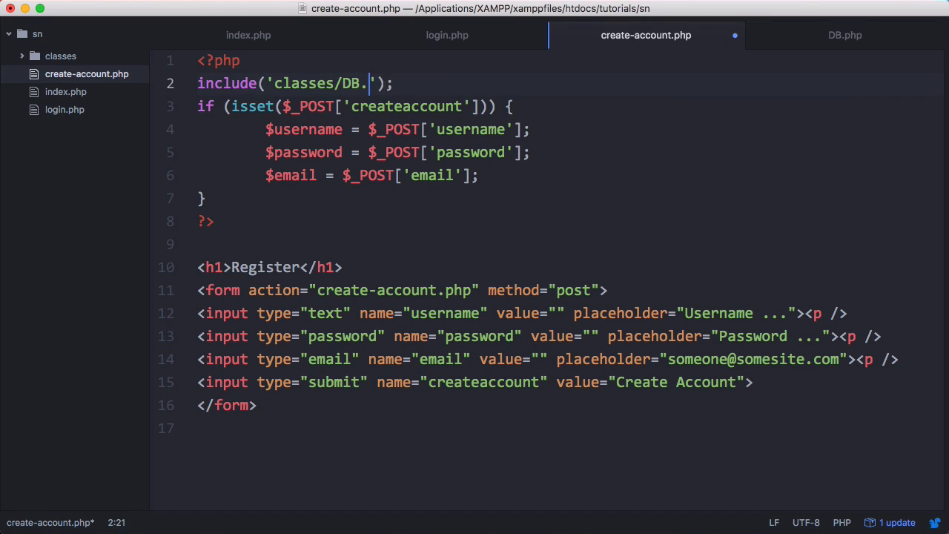
type("php")
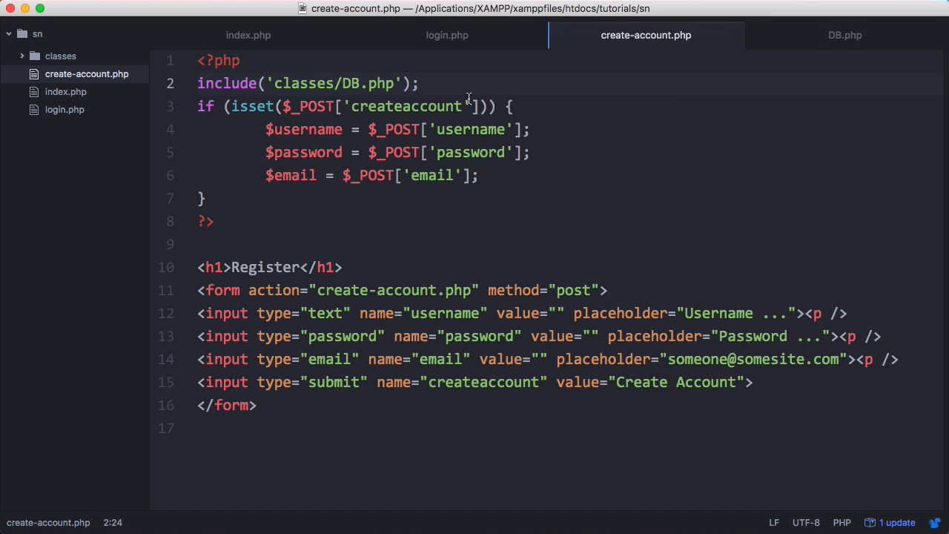
key("enter")
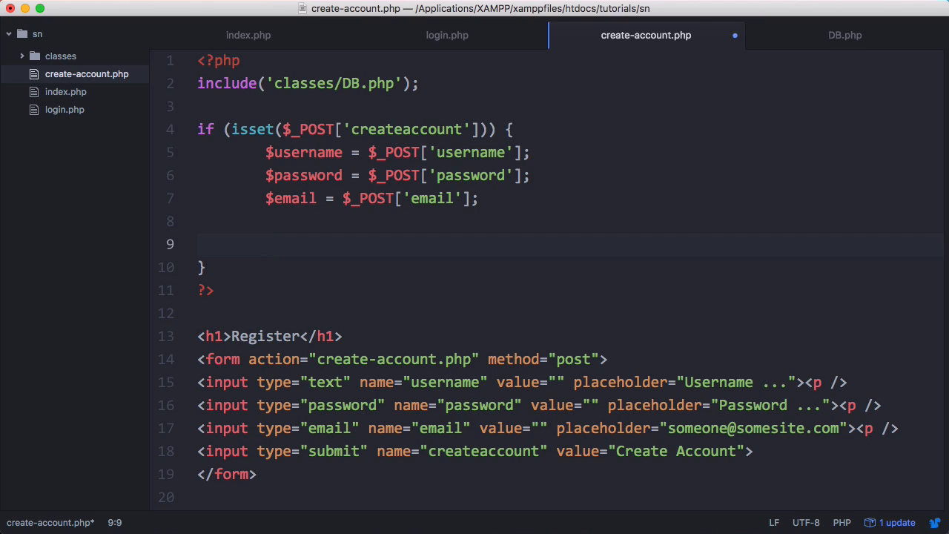
type("DB")
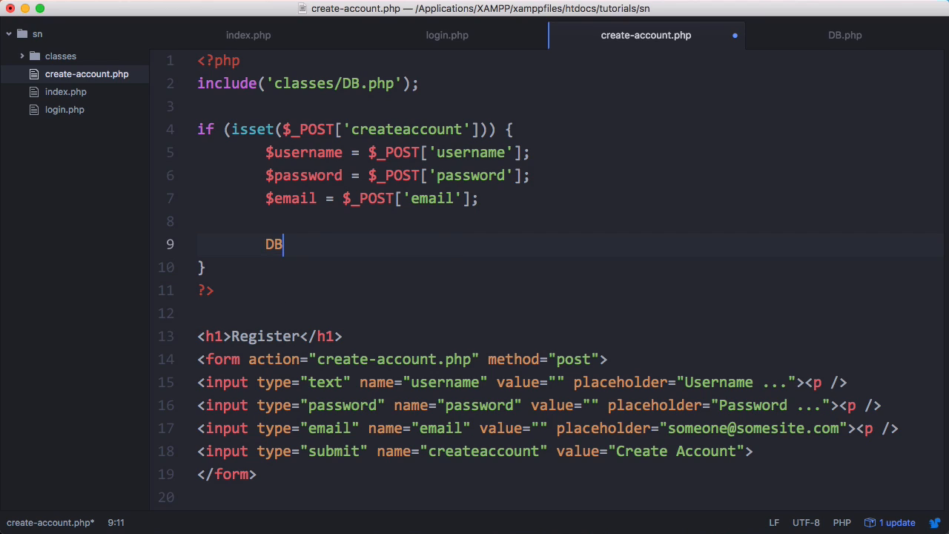
Call DB::query with 'INSERT INTO users VALUES (username, password, email)' and return to DB.php's query parameters
type("::query();")
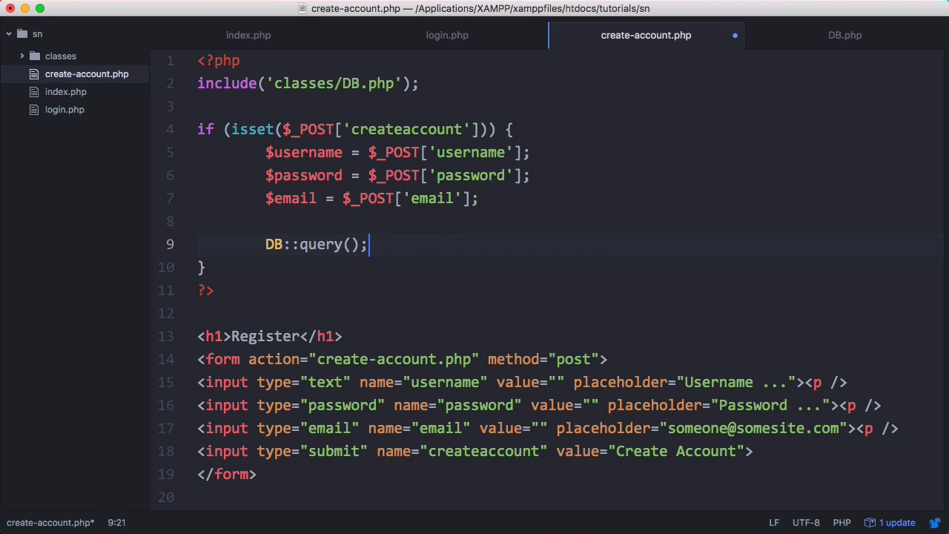
type("''")
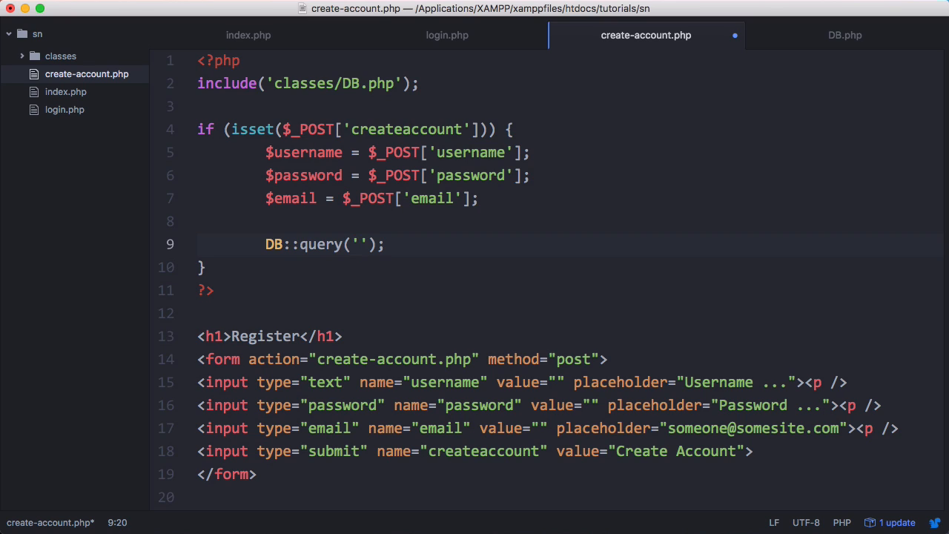
type("INSERT INO")
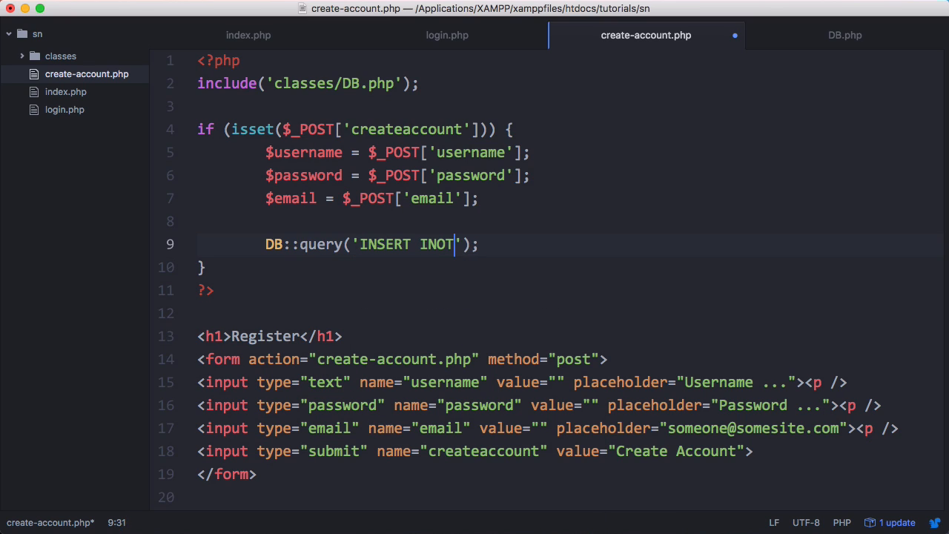
type("TO users V")
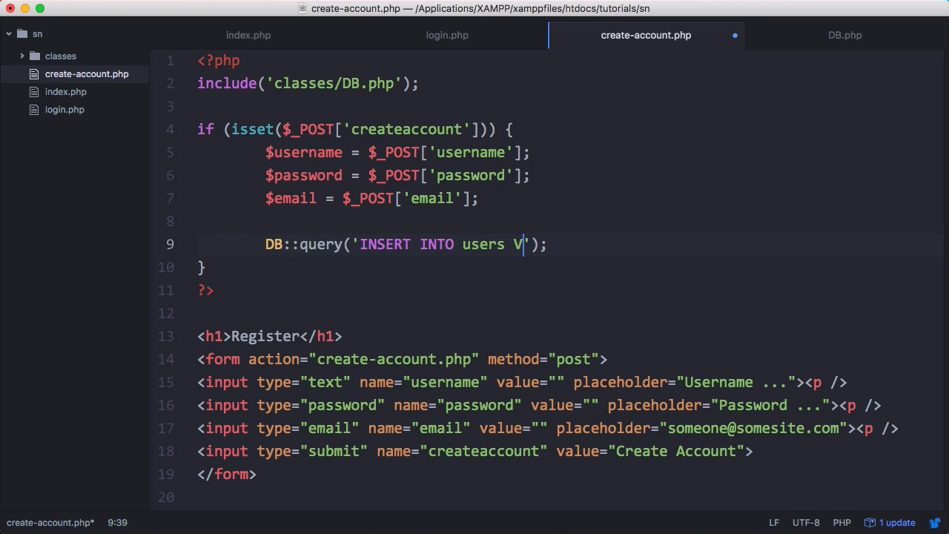
type("ALUES ()")
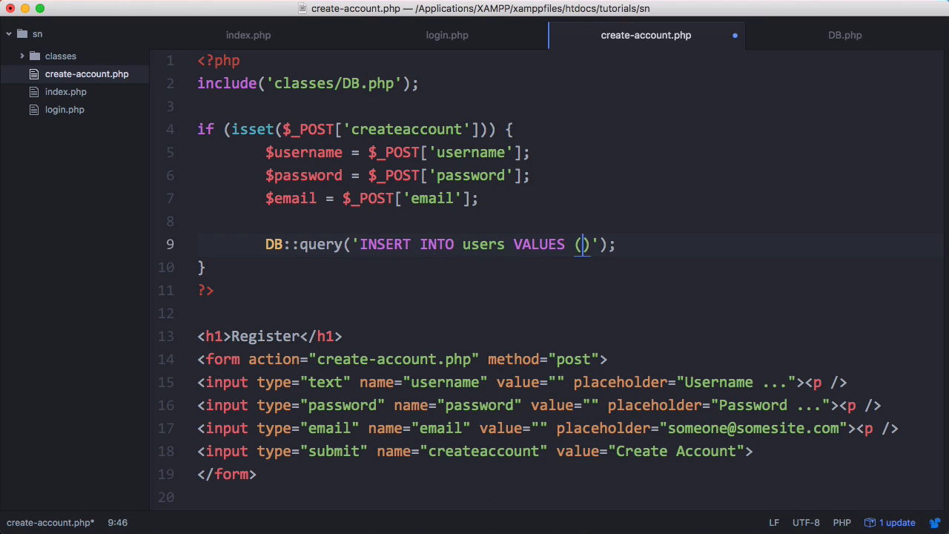
type("username,")
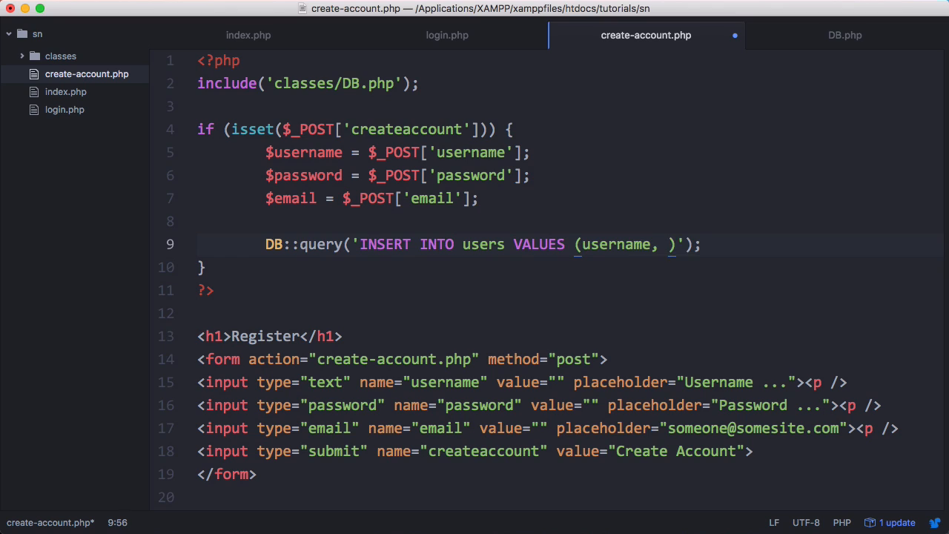
type("password, email")
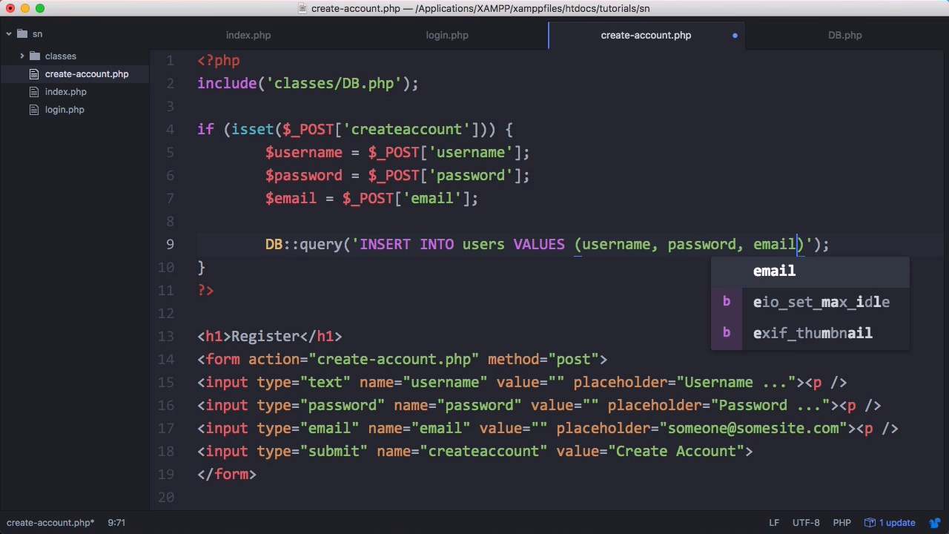
left_click(845, 36)
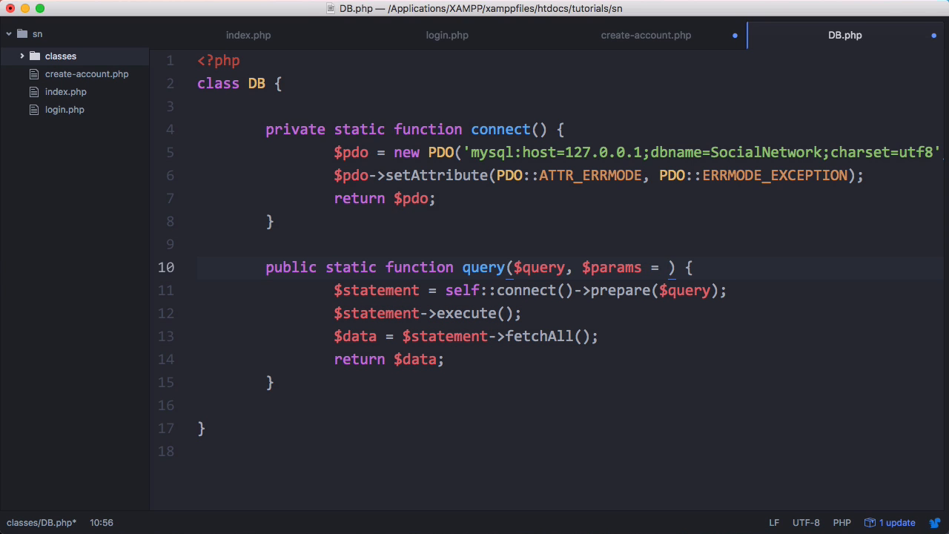
Pass array('username'=>$username, 'password'=>$password, 'email'=>...) as the parameters to DB::query in create-account.php
type("a")
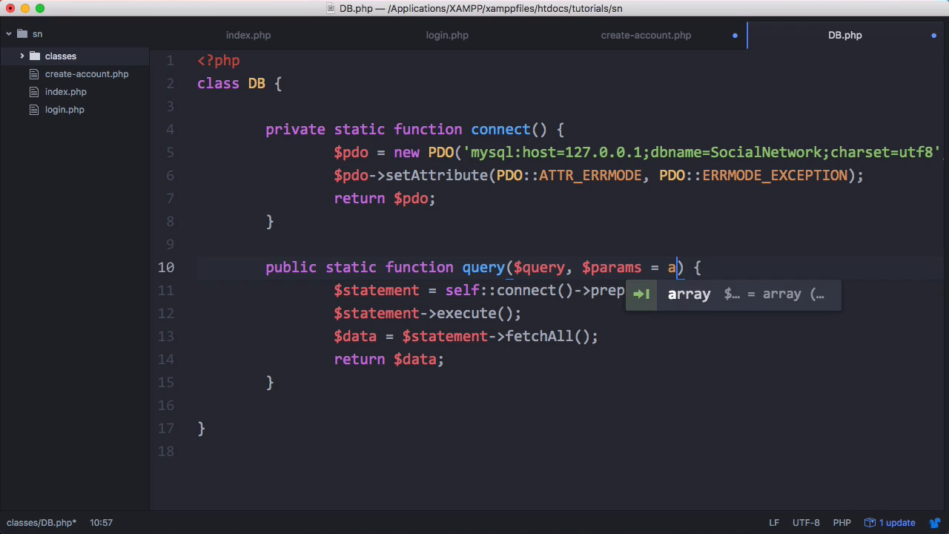
left_click(646, 36)
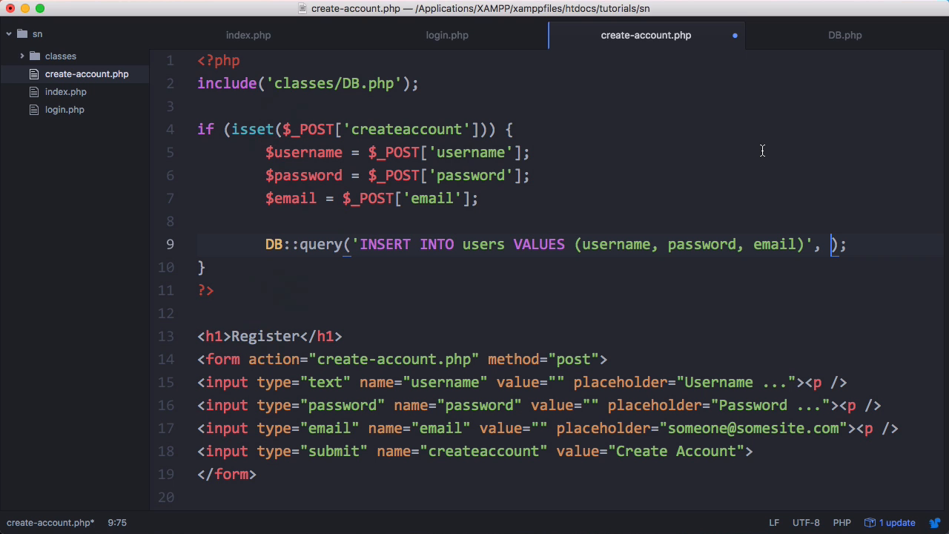
type("array")
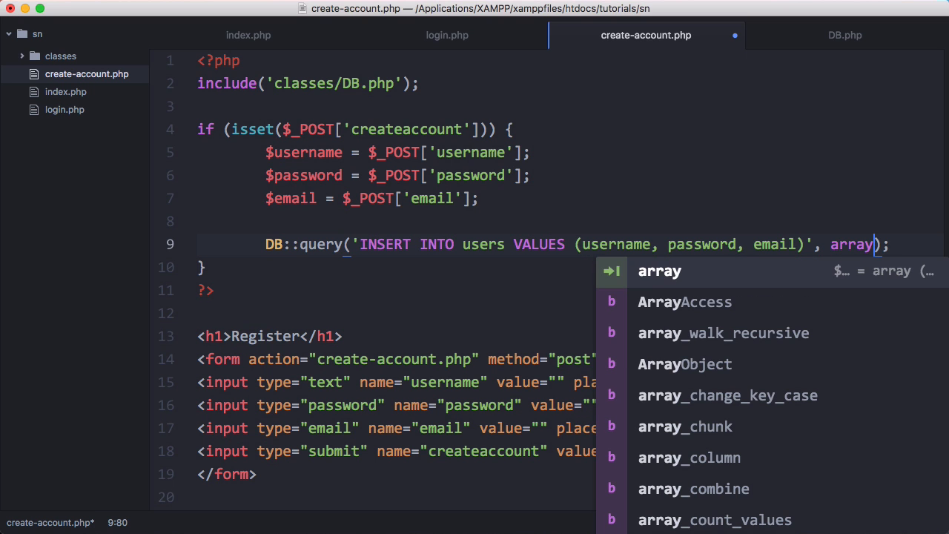
key("Enter")
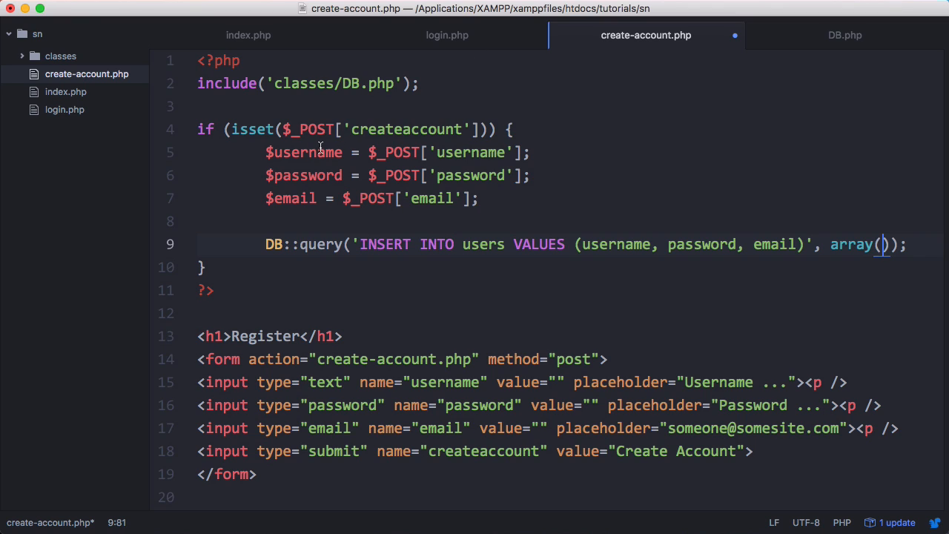
type("'username")
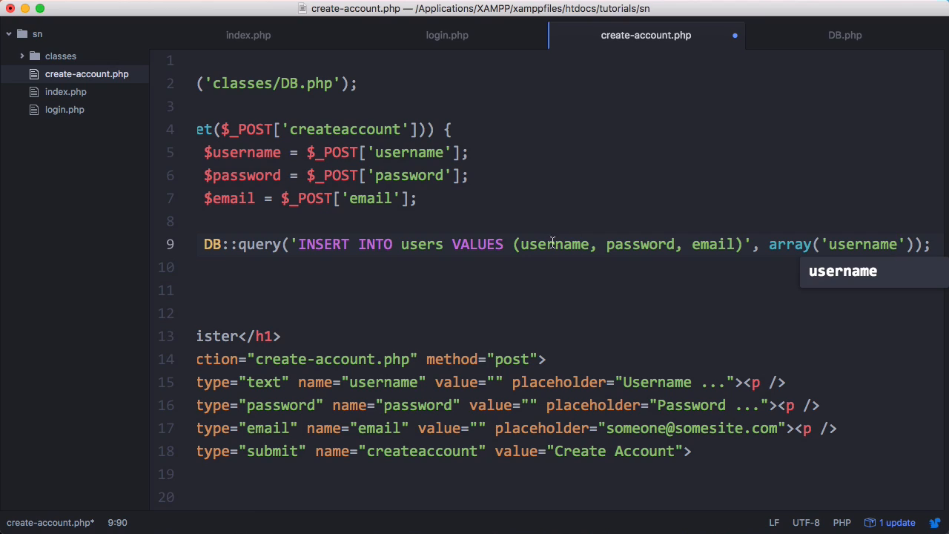
type("=>")
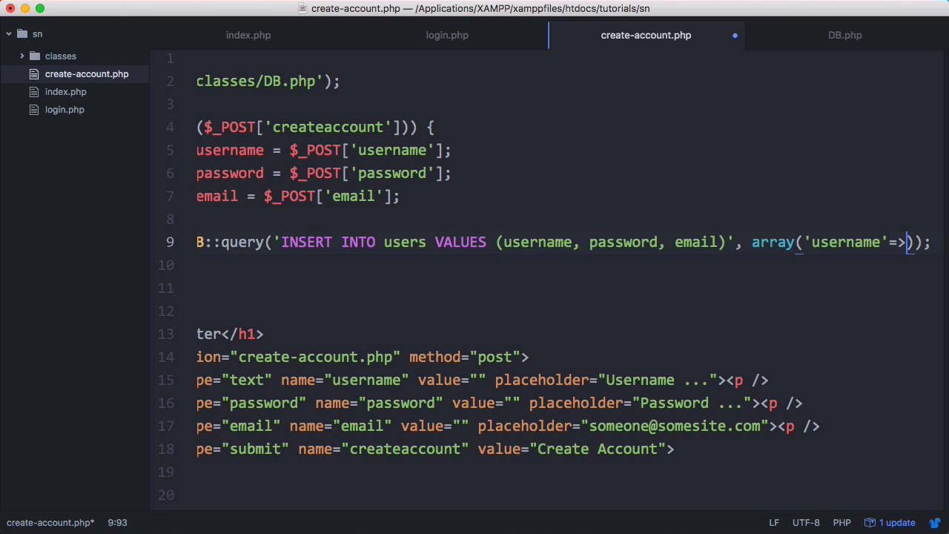
type("$username, 'password'=>")
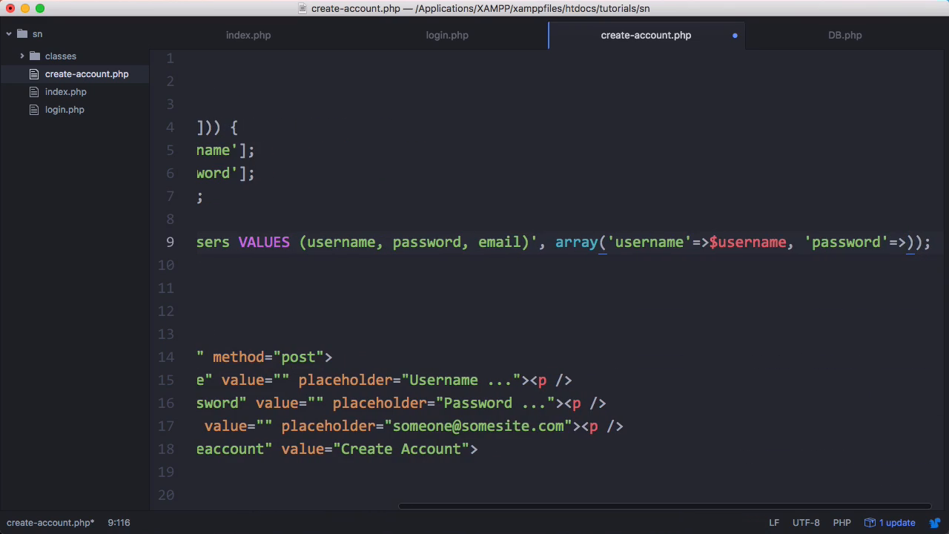
type("$passwor")
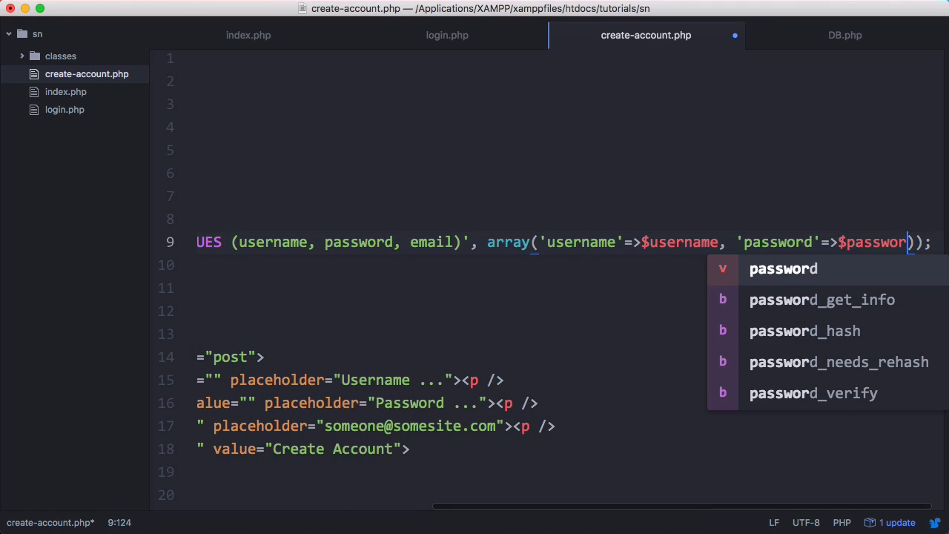
type(", 'e")
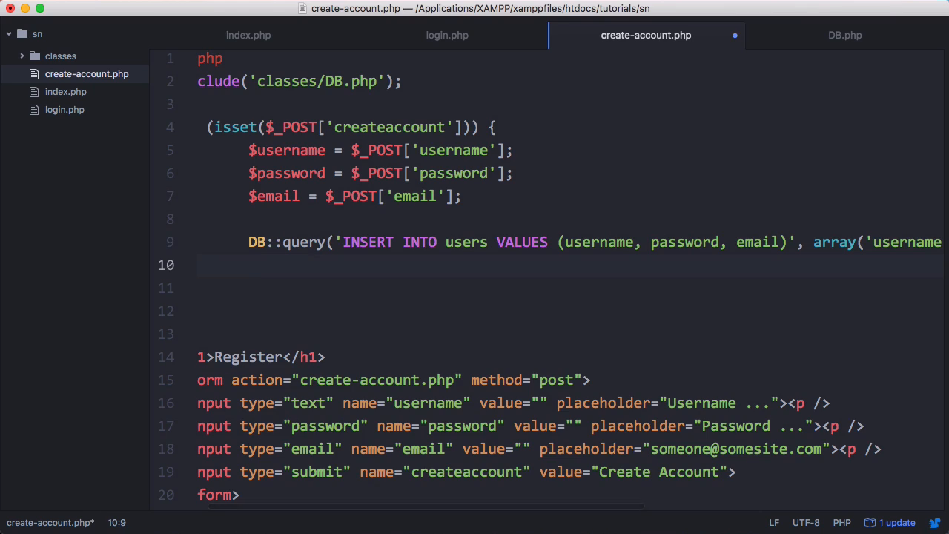
Add echo "Success!"; after the DB::query call
type("echo \"Succ")
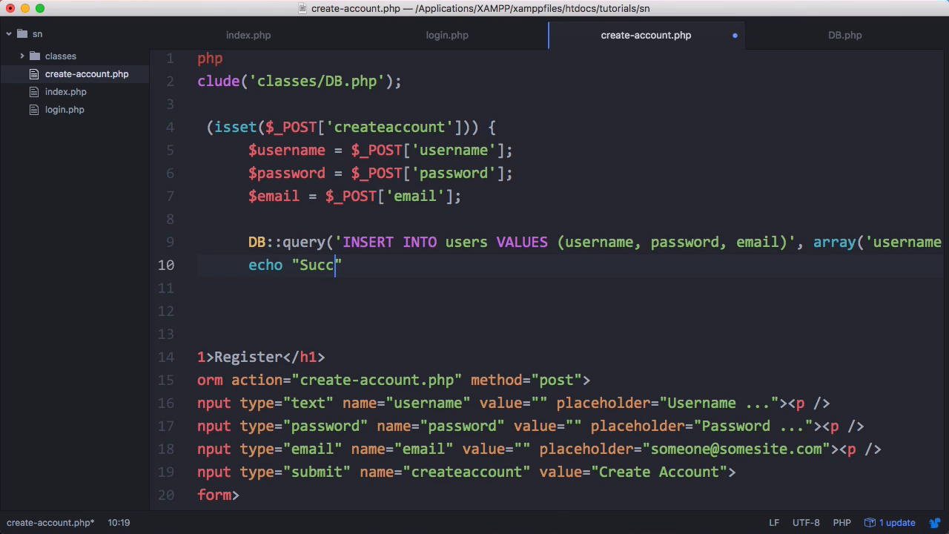
type("ess!\";")
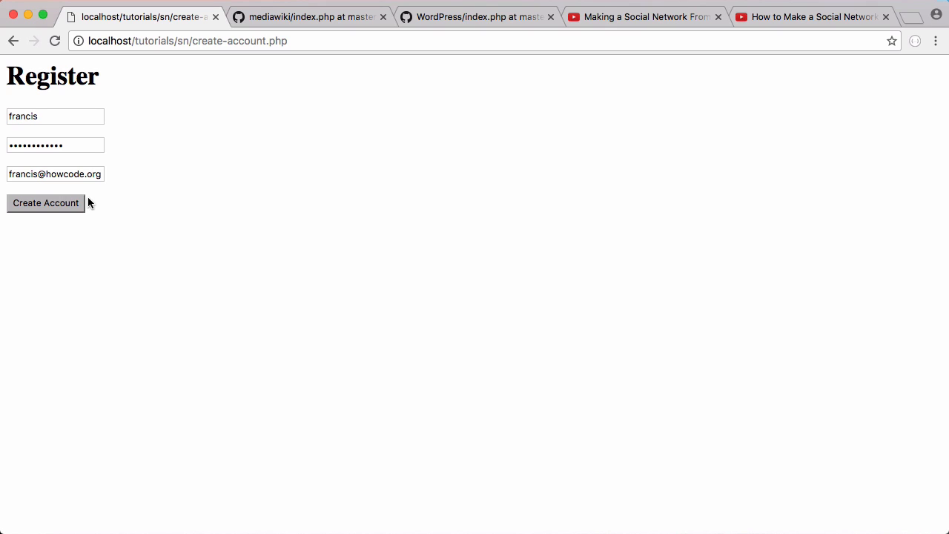
Submit the filled-in Register form with Create Account in Chrome
left_click(45, 202)
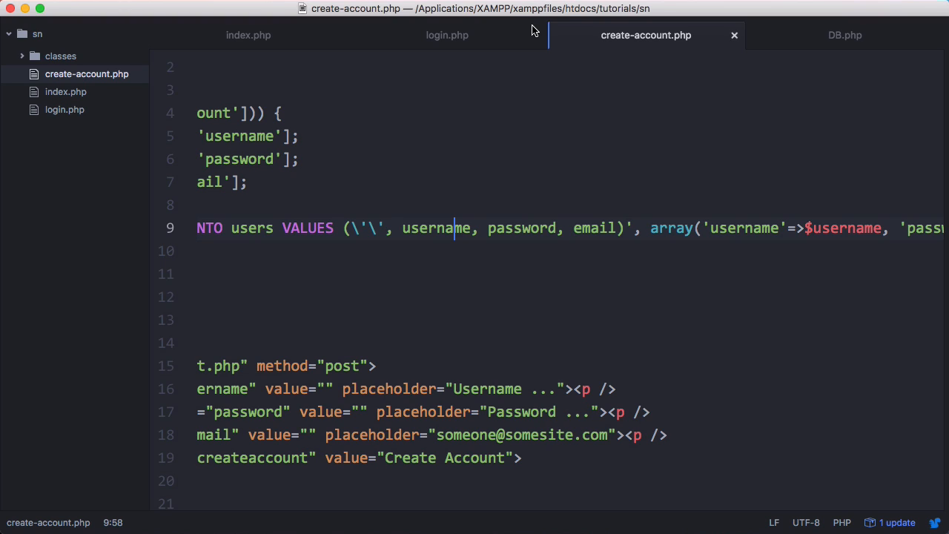
In DB.php's query(), comment out the fetchAll and return $data lines and execute the statement with $params
left_click(846, 36)
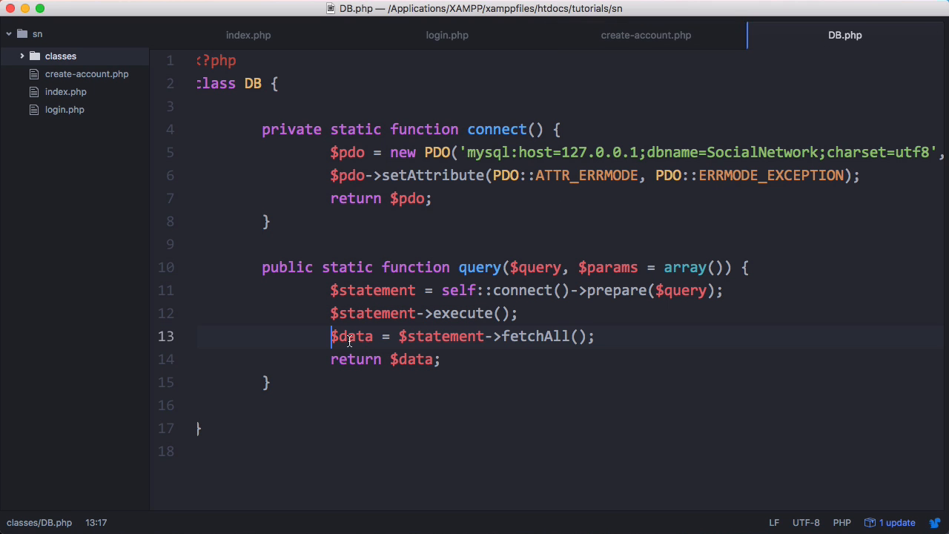
left_click_drag(332, 336, 439, 359)
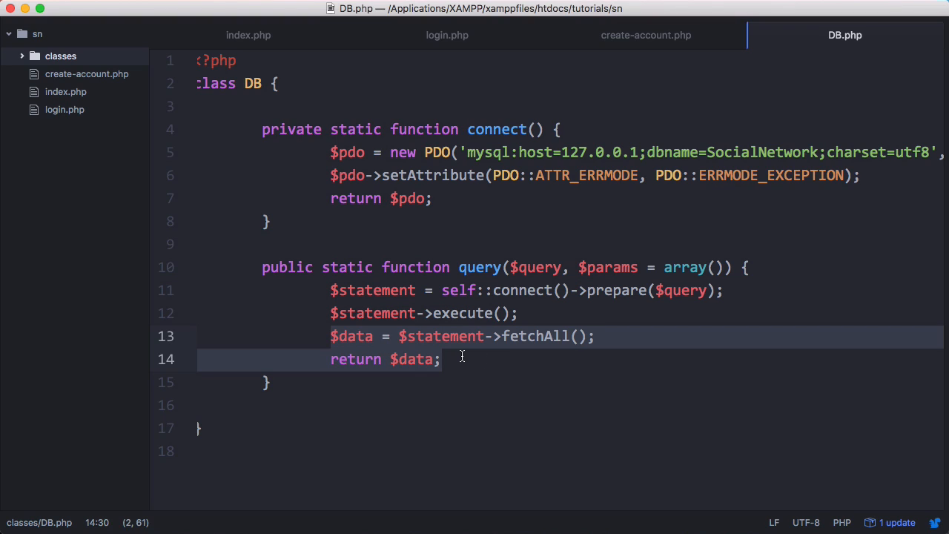
key("cmd+/")
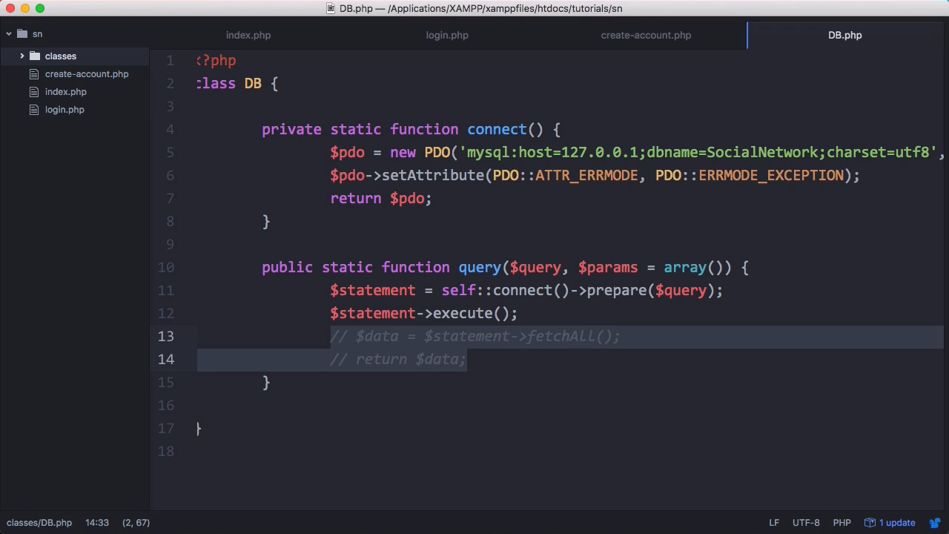
left_click(503, 313)
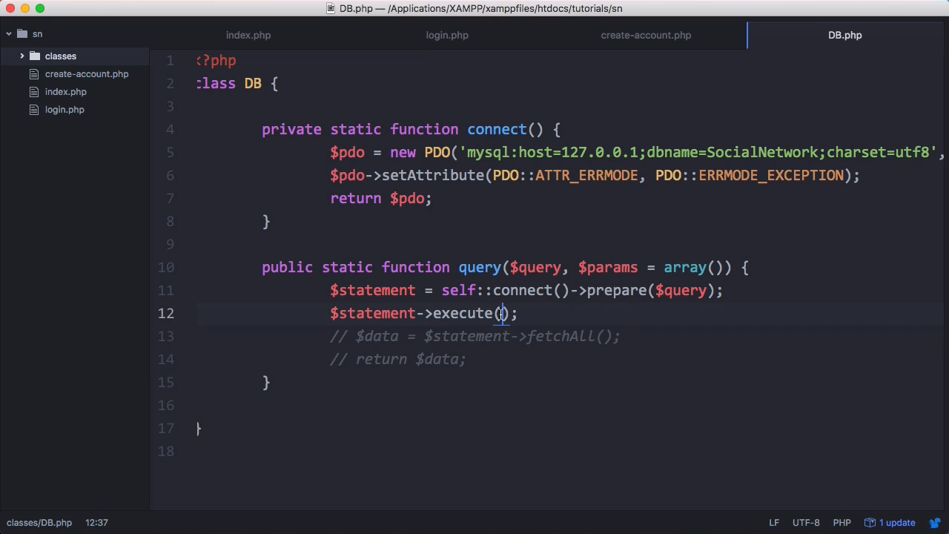
type("$params")
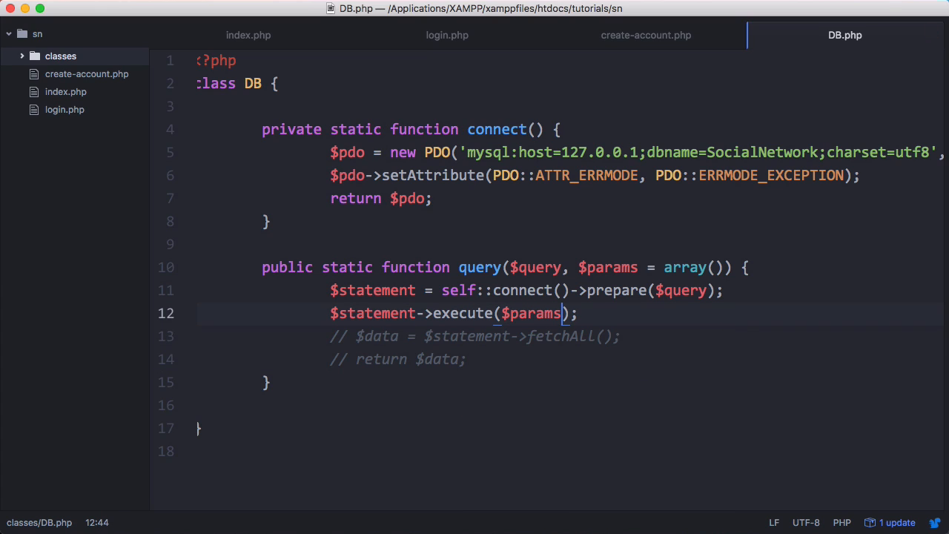
left_click(647, 36)
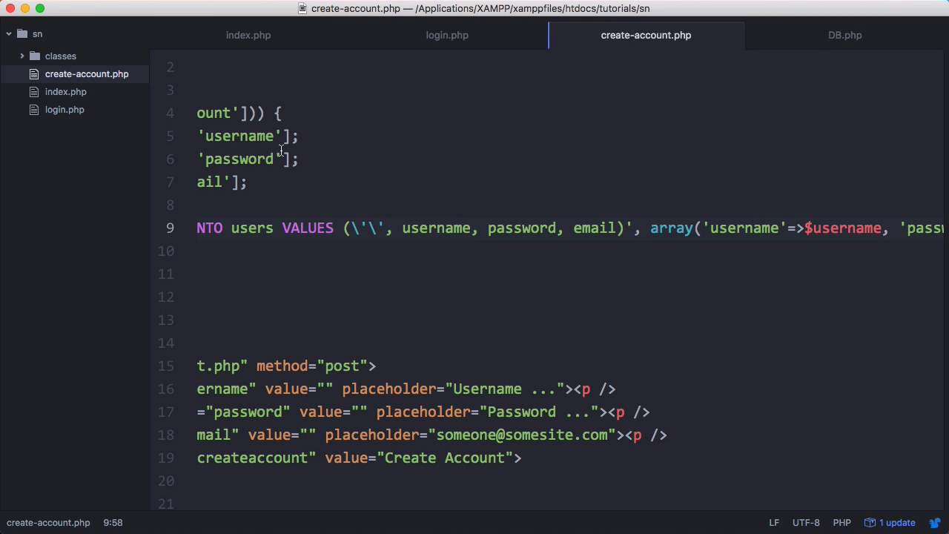
scroll("left", 3)
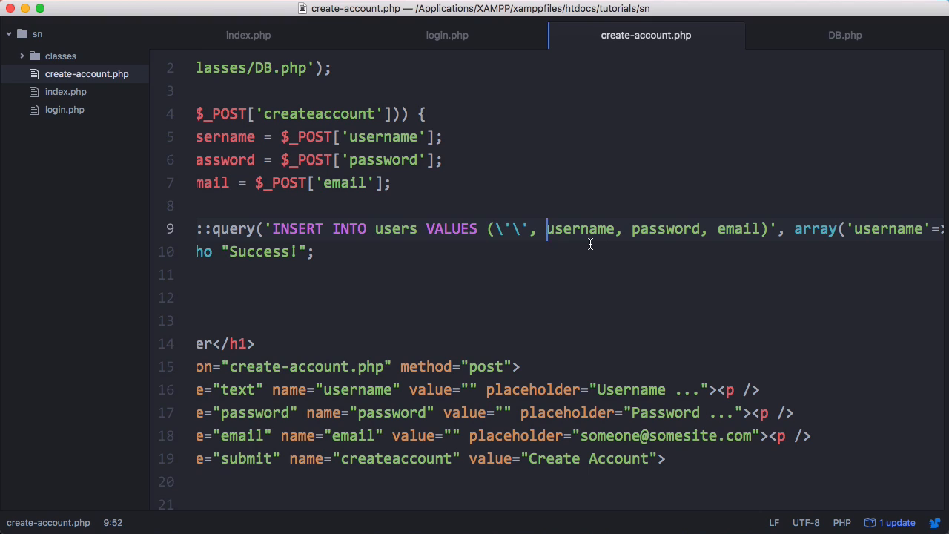
mouse_move(519, 178)
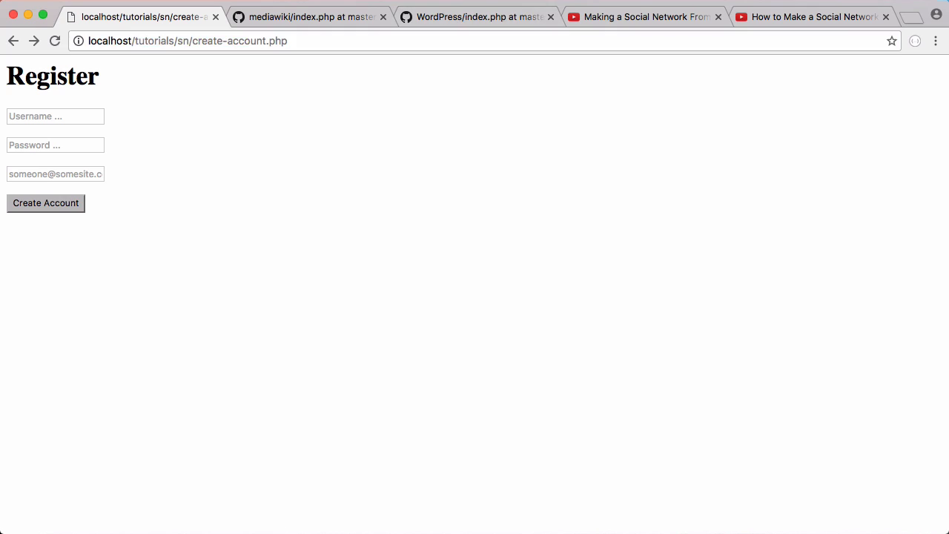
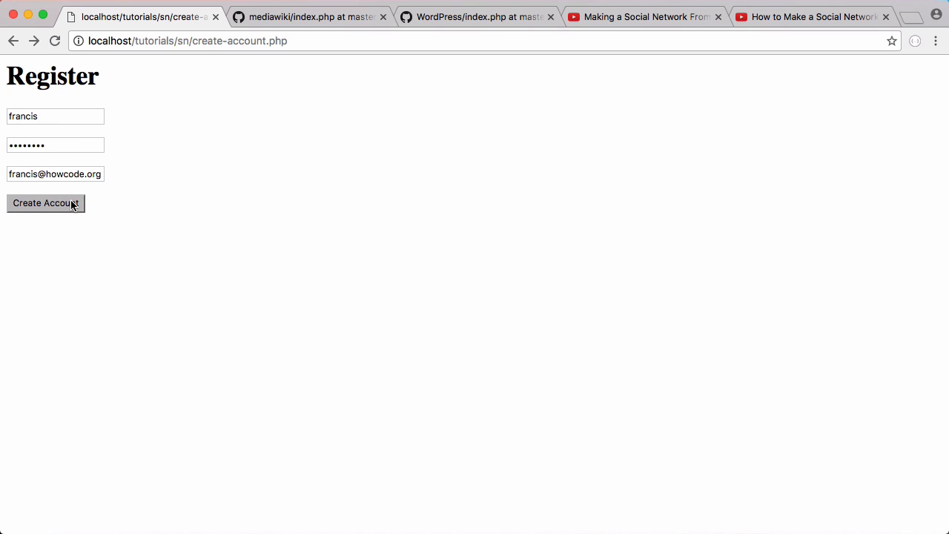
left_click(44, 202)
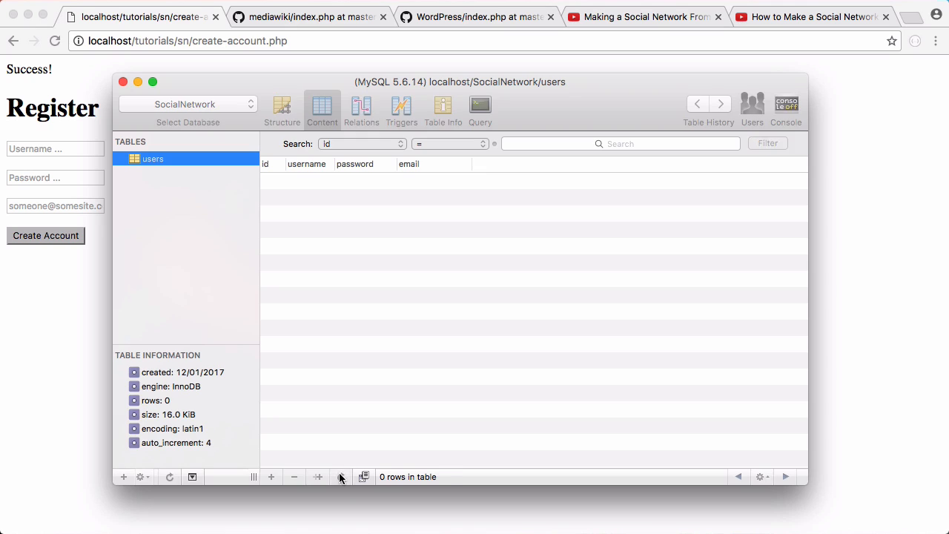
left_click(169, 478)
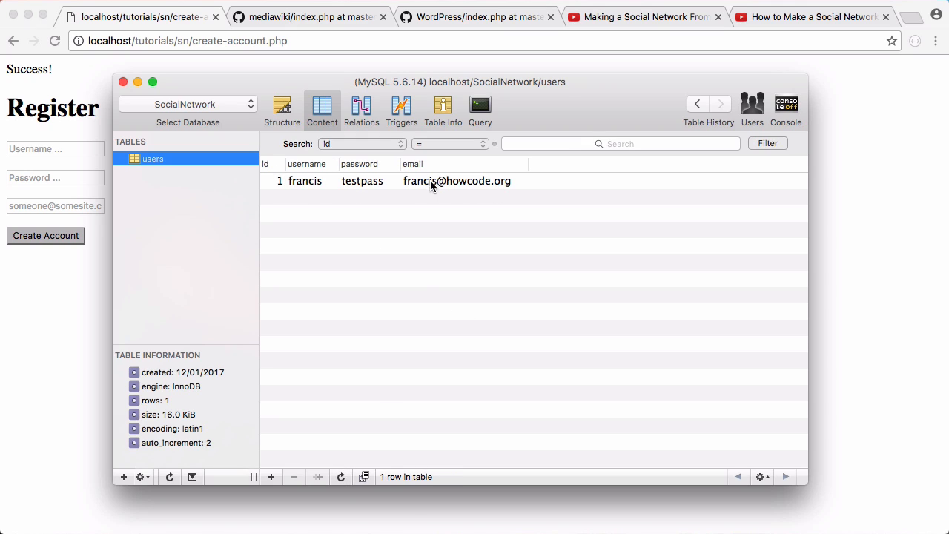
mouse_move(457, 249)
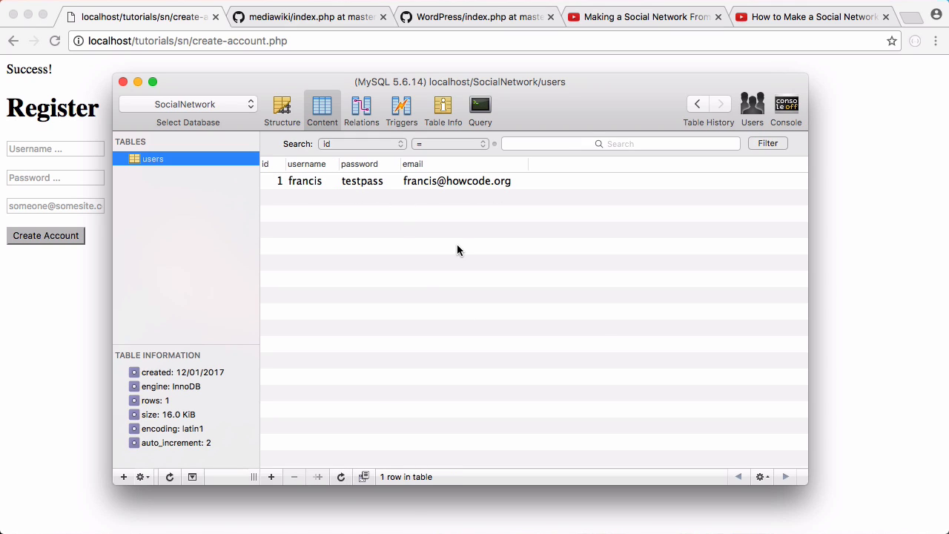